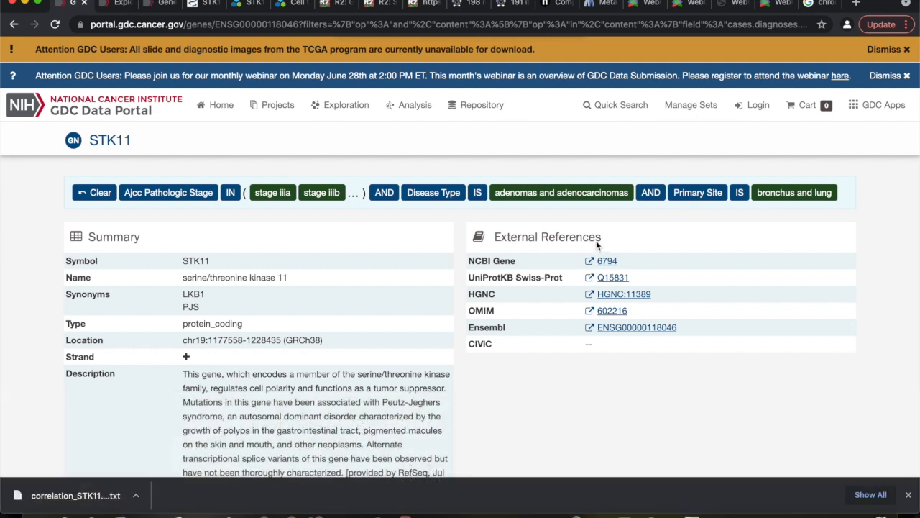
mouse_move(487, 265)
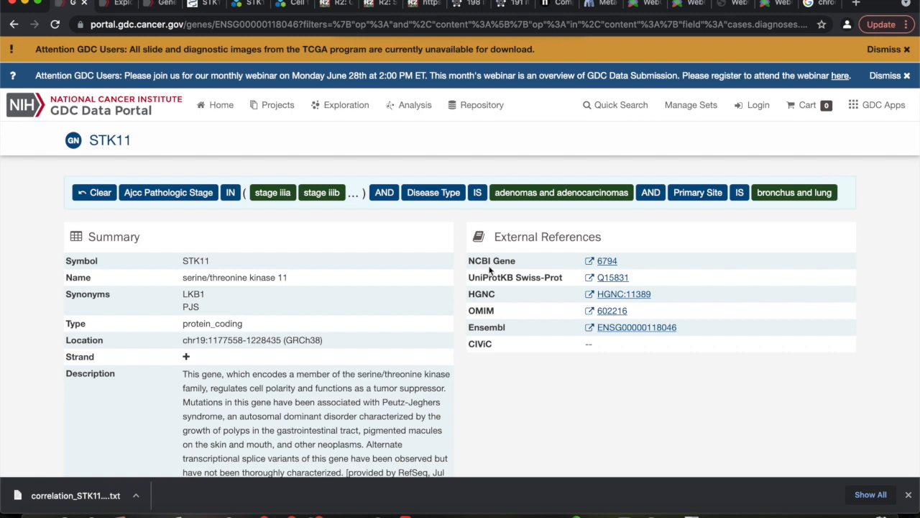
mouse_move(534, 263)
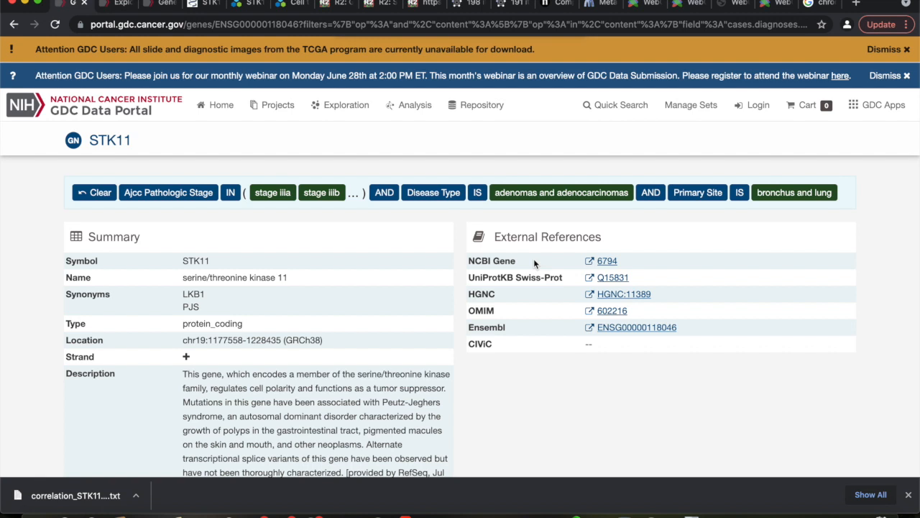
mouse_move(607, 265)
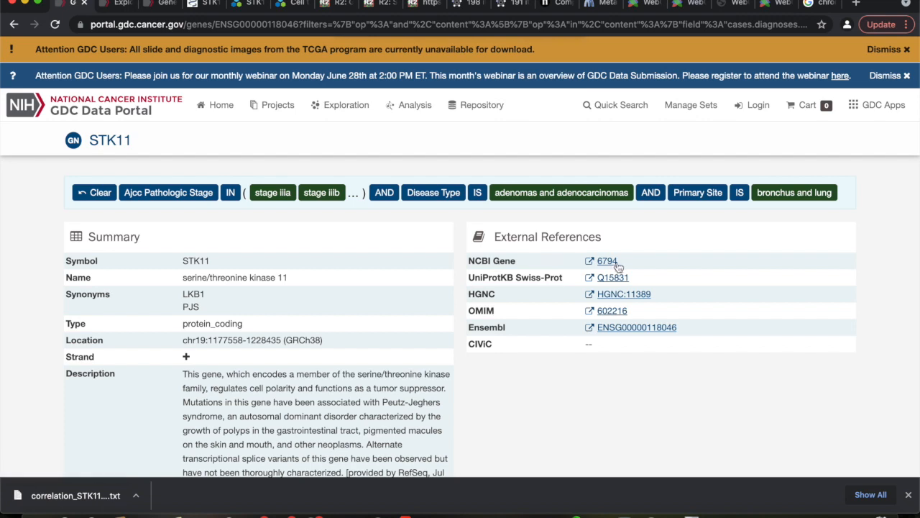
mouse_move(607, 262)
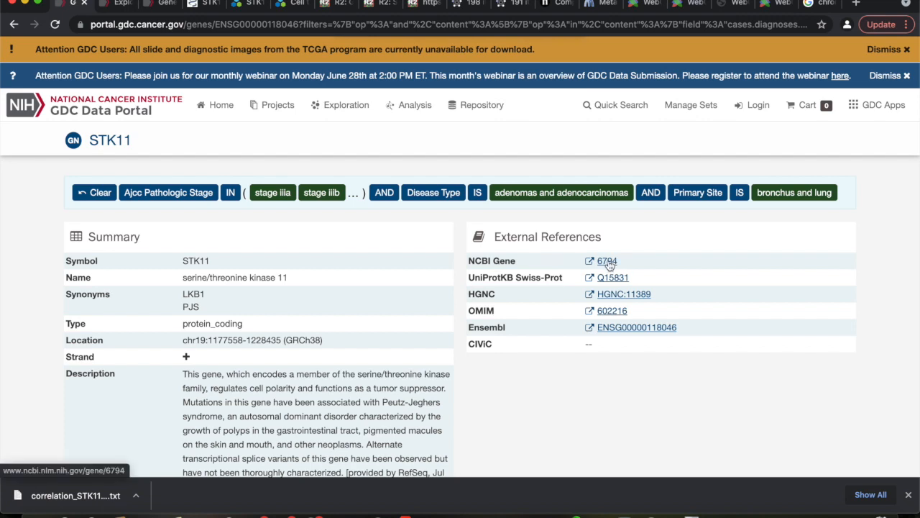
- Follow the External References link 6794 to the STK11 record in NCBI Gene
click(606, 260)
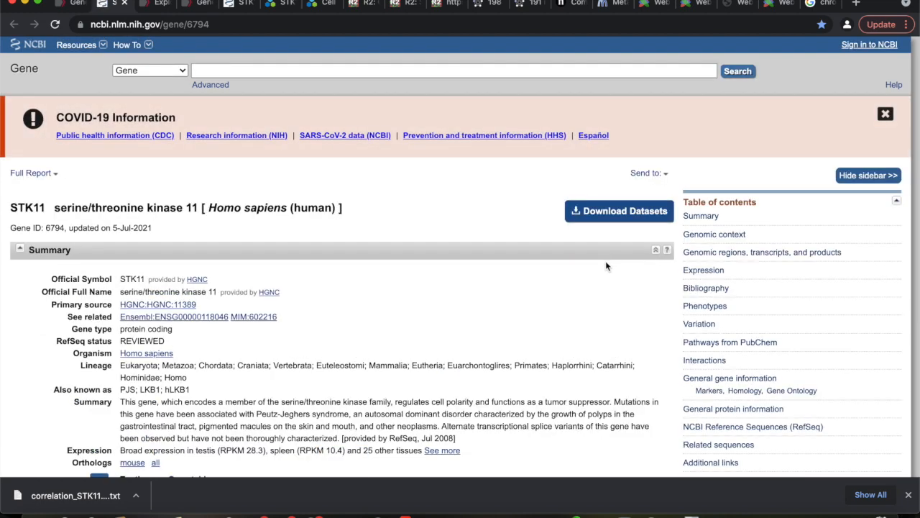
mouse_move(443, 362)
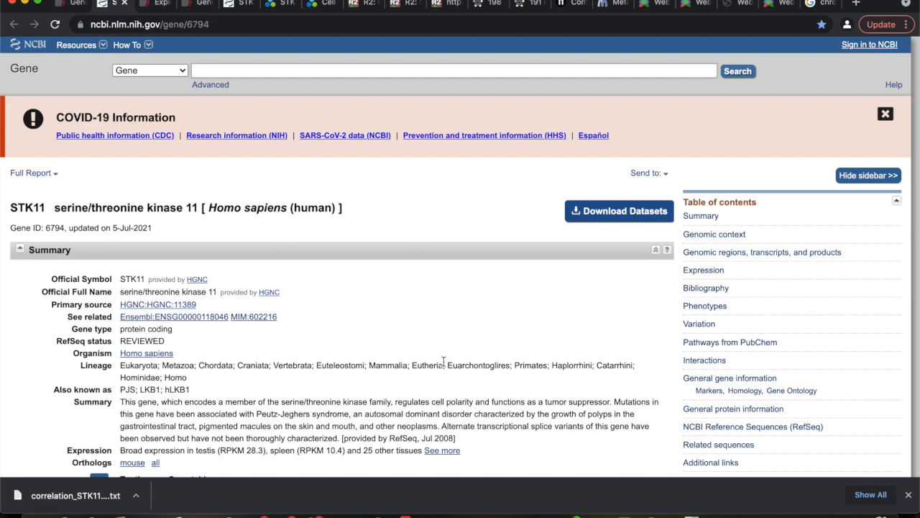
mouse_move(420, 385)
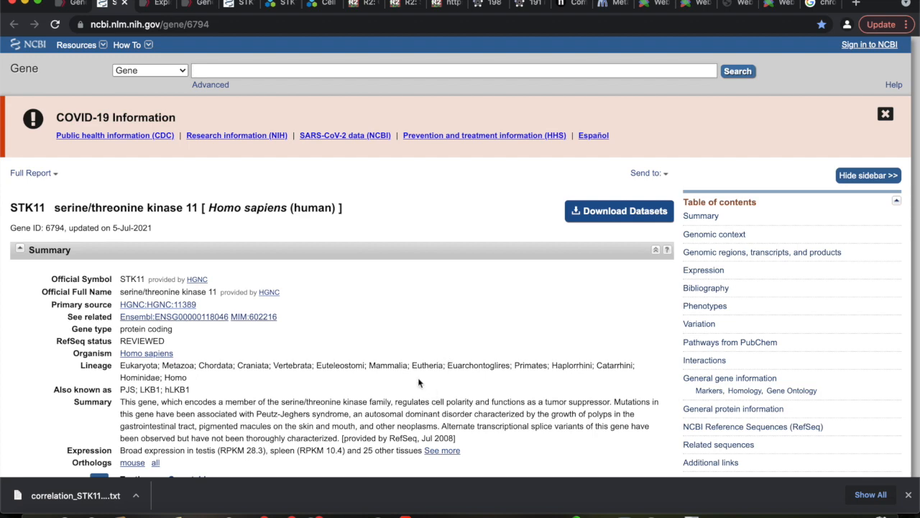
scroll(down, 3)
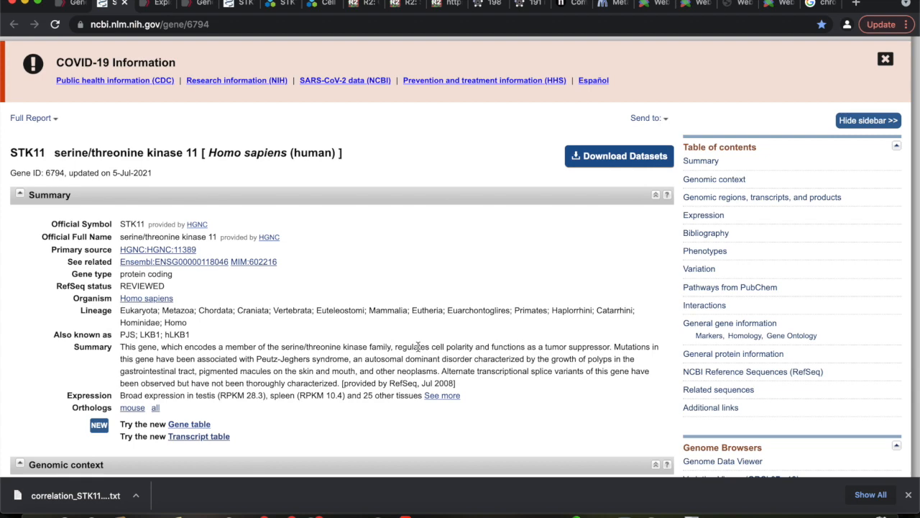
click(885, 58)
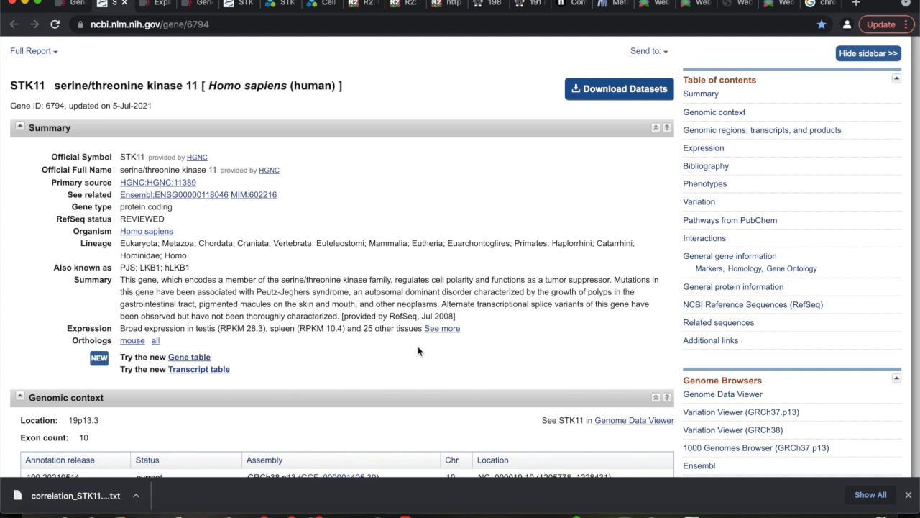
- Scroll the STK11 record to its Genomic context showing chromosome 19 (19p13.3)
scroll(down, 3)
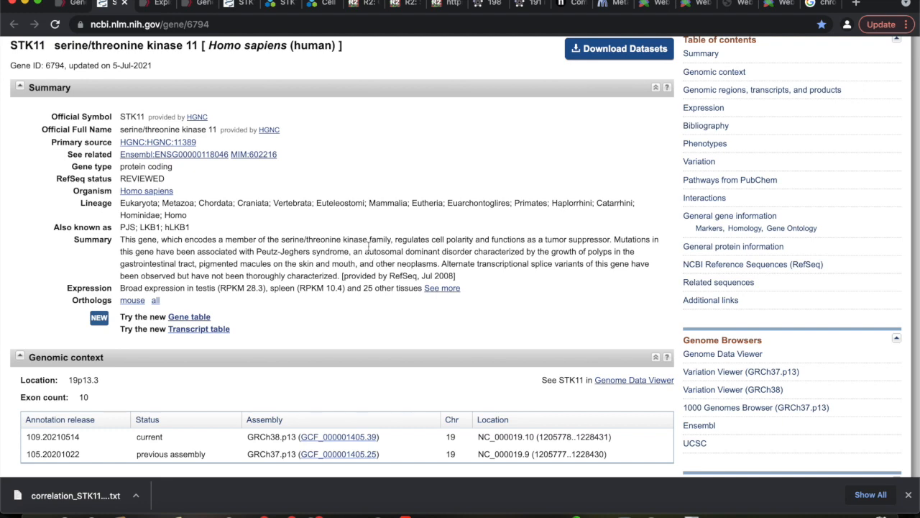
scroll(down, 3)
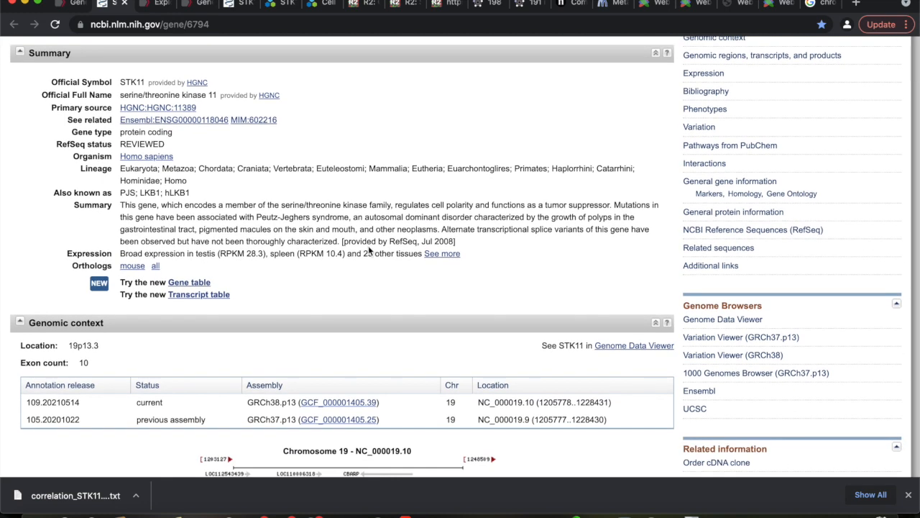
scroll(down, 3)
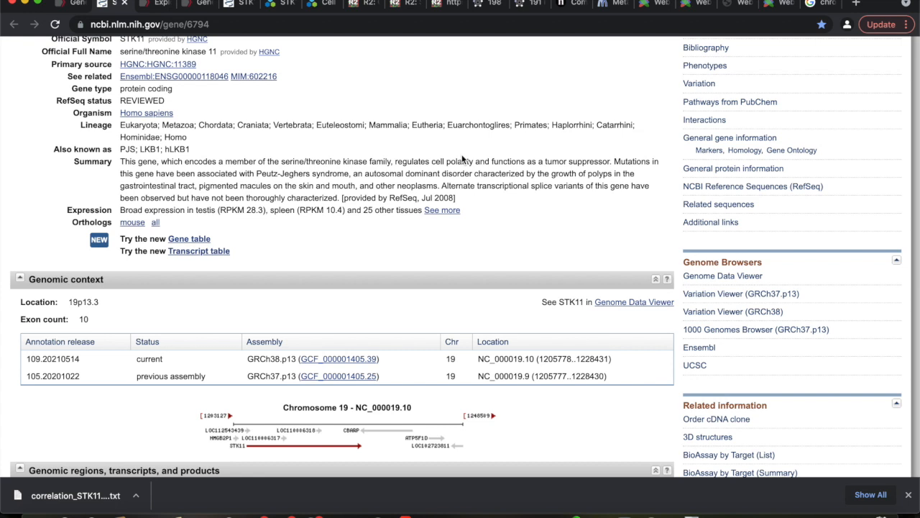
mouse_move(533, 172)
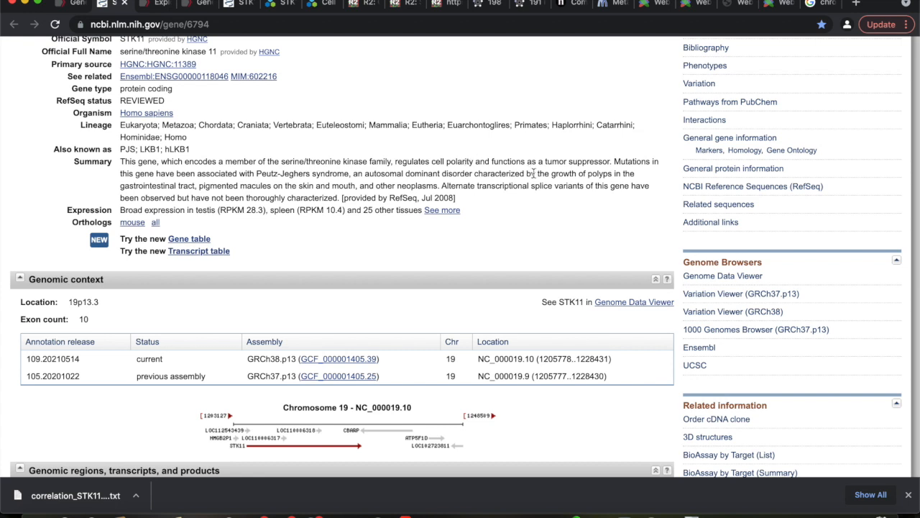
scroll(down, 3)
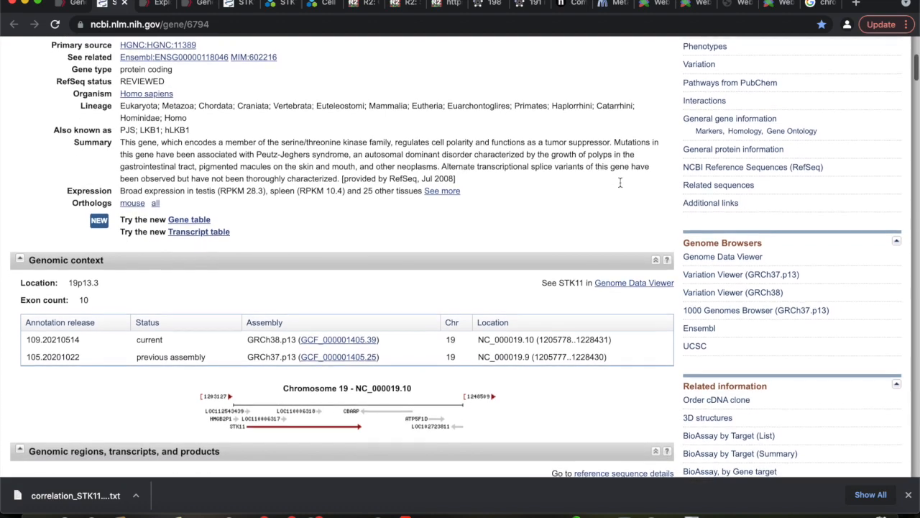
scroll(down, 3)
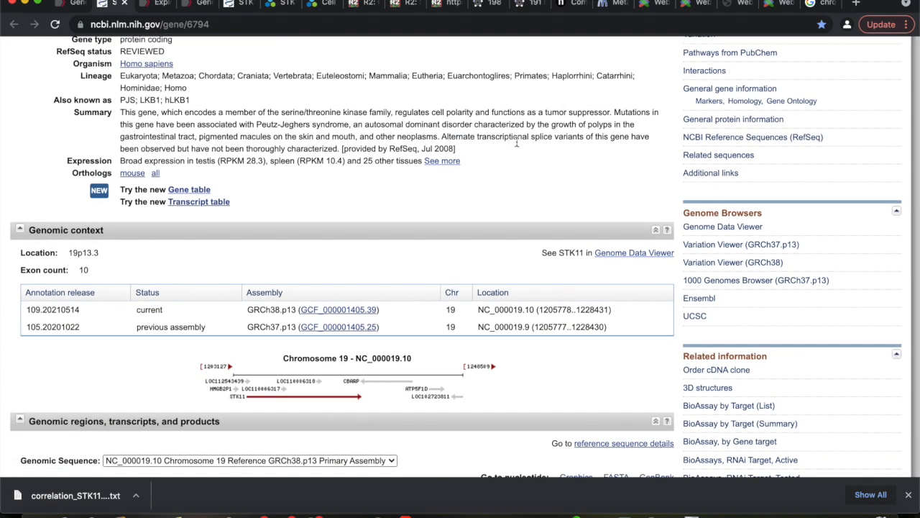
scroll(down, 3)
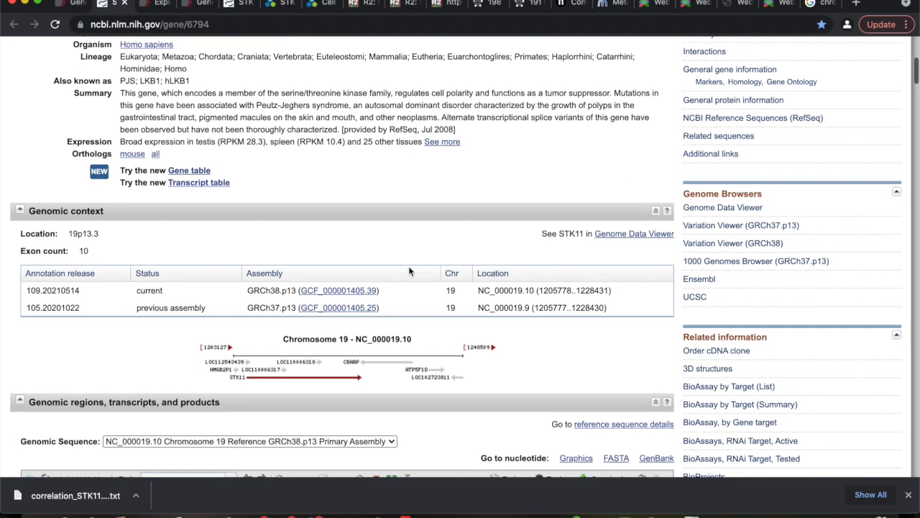
scroll(down, 3)
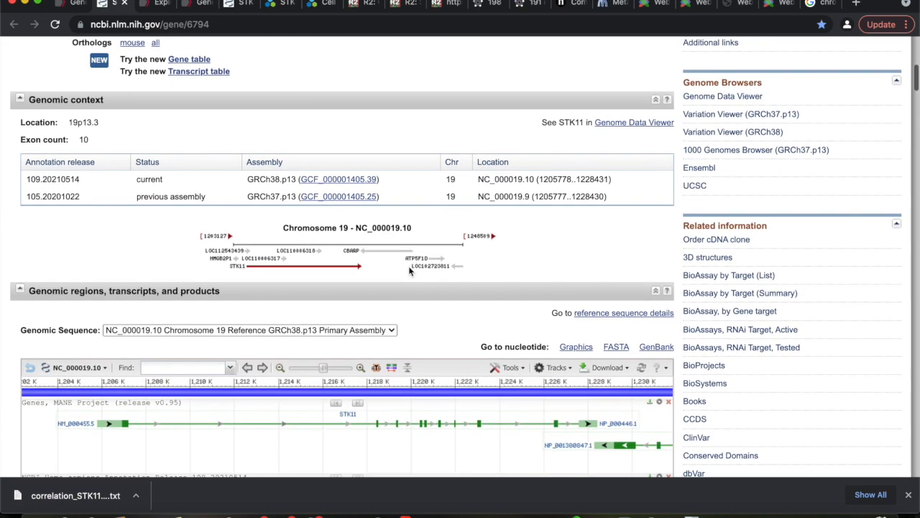
scroll(down, 3)
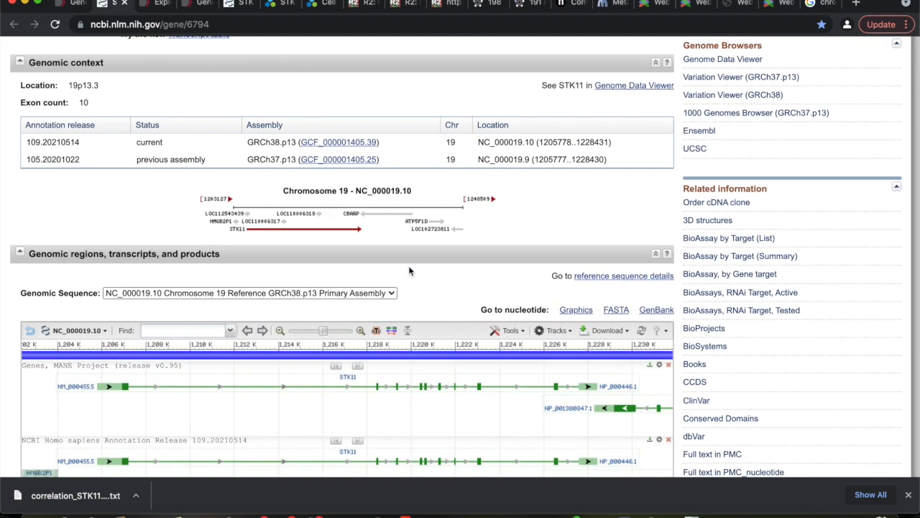
scroll(down, 3)
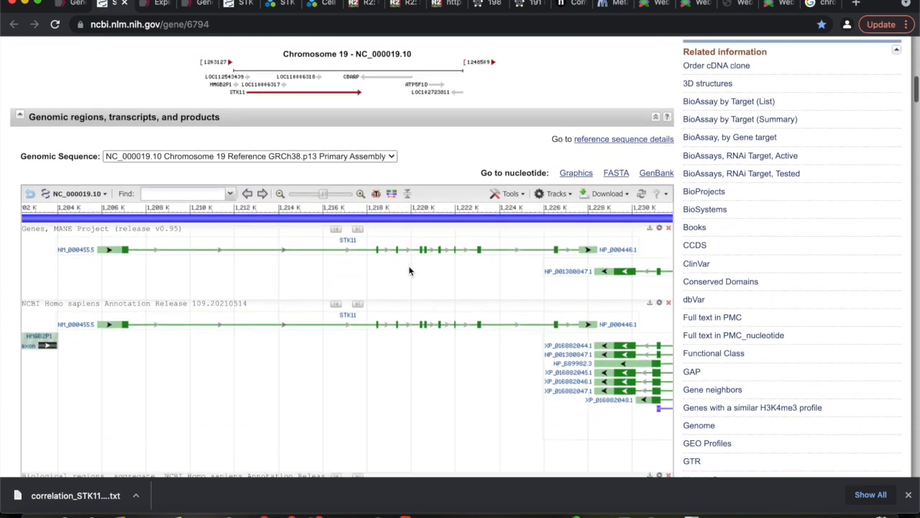
scroll(down, 3)
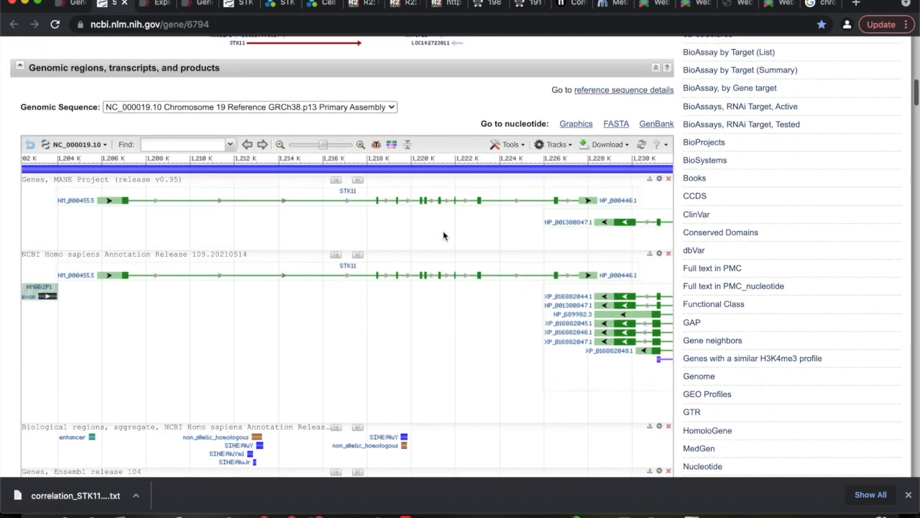
scroll(down, 3)
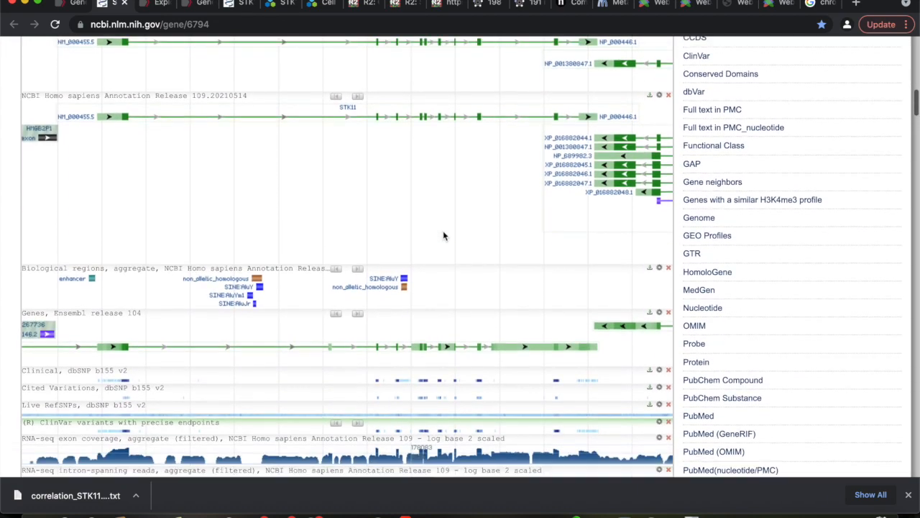
scroll(down, 3)
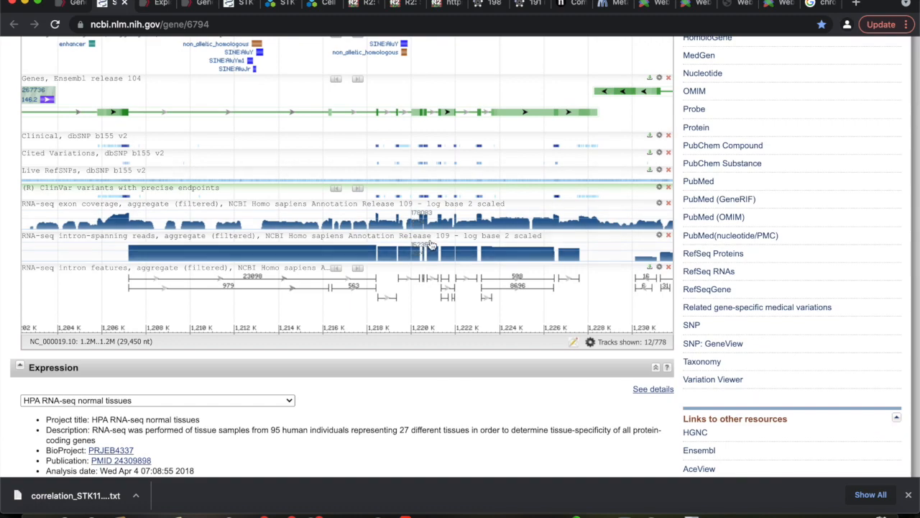
scroll(down, 3)
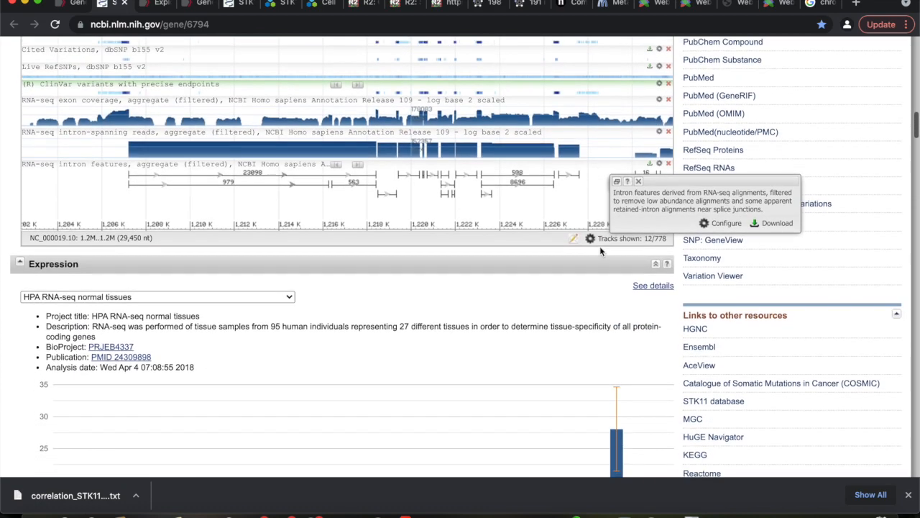
- Scroll past the HPA normal-tissue RNA-seq chart down to the STK11 Bibliography of PubMed articles
scroll(down, 3)
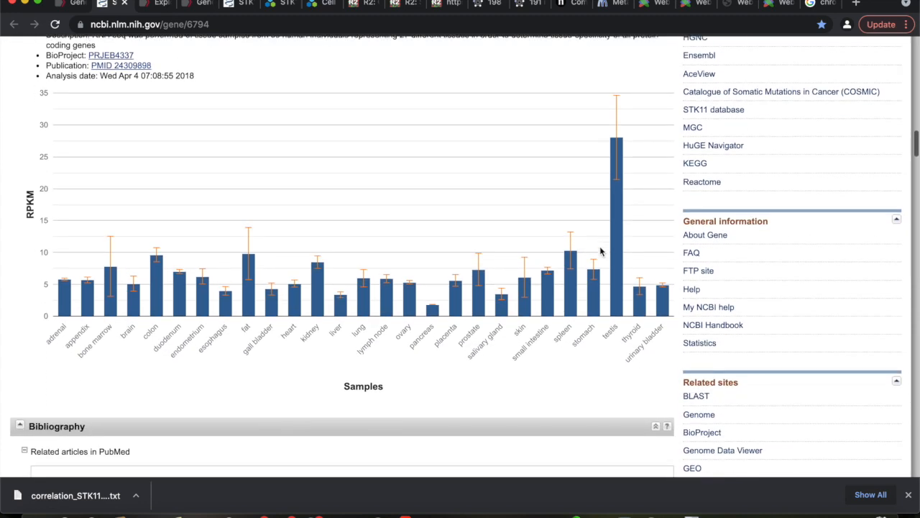
scroll(up, 3)
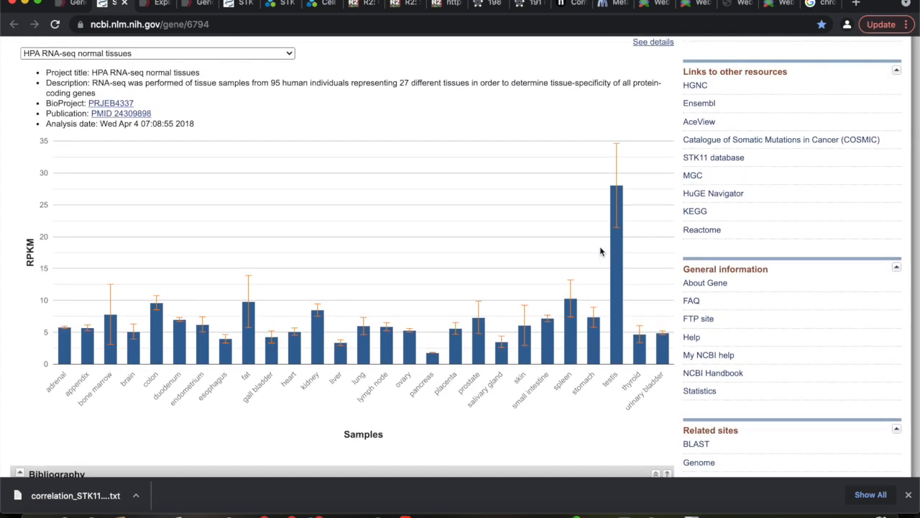
scroll(down, 3)
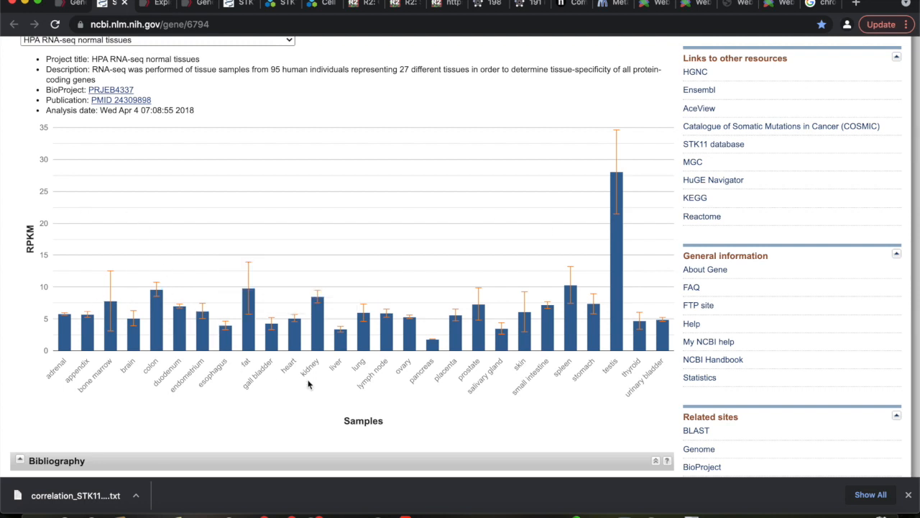
mouse_move(457, 435)
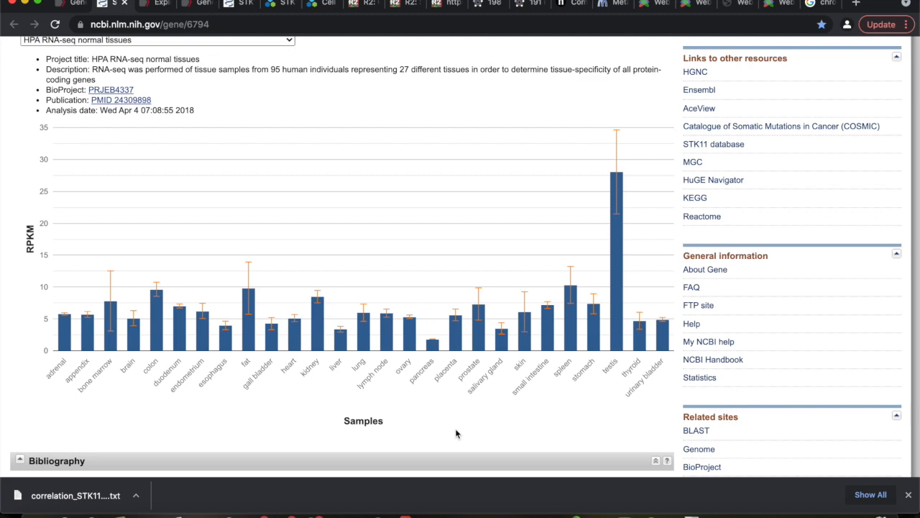
scroll(down, 3)
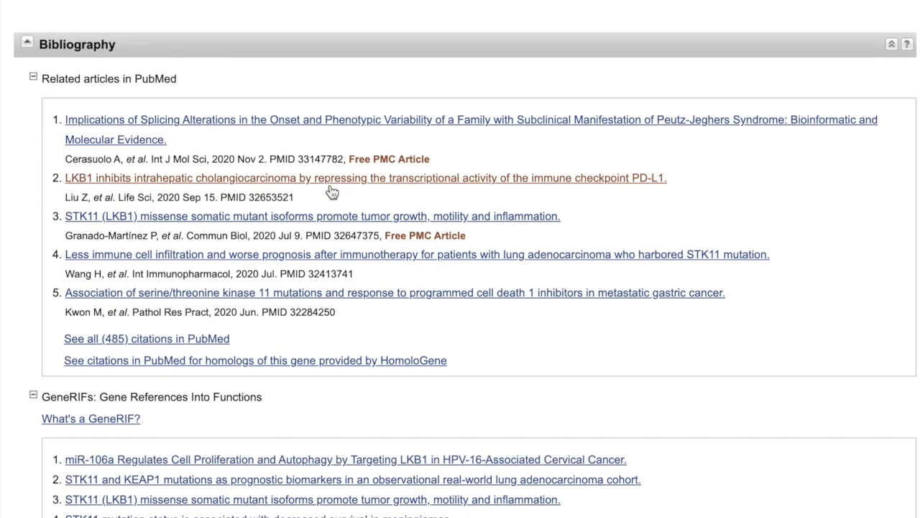
- Read through the STK11 Related articles and the GeneRIFs list (409 total)
scroll(up, 3)
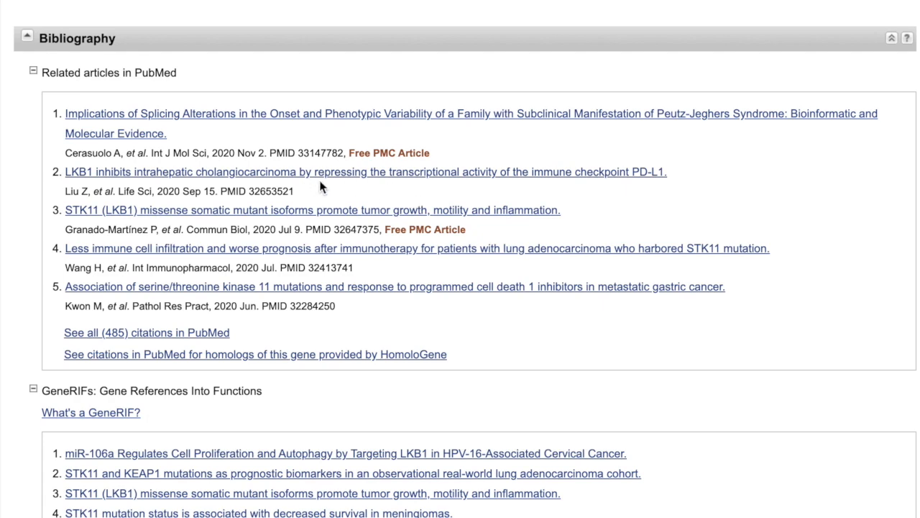
scroll(up, 3)
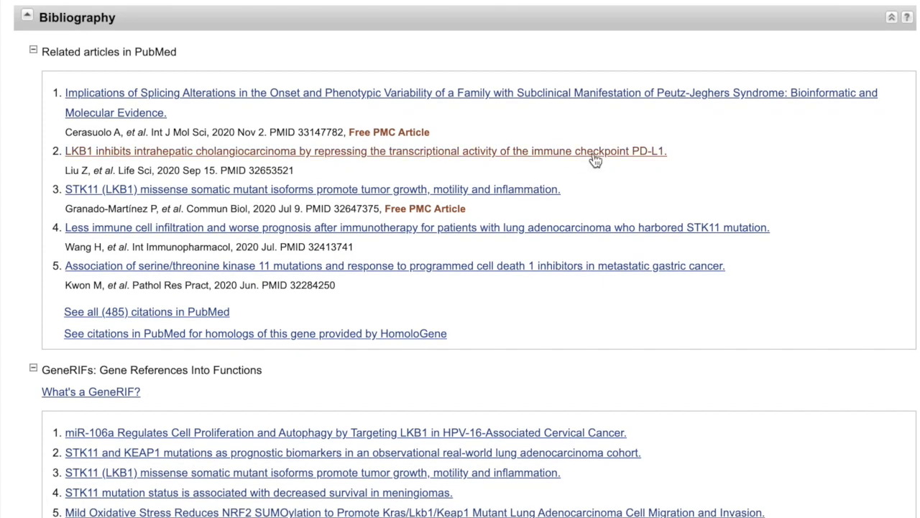
mouse_move(660, 166)
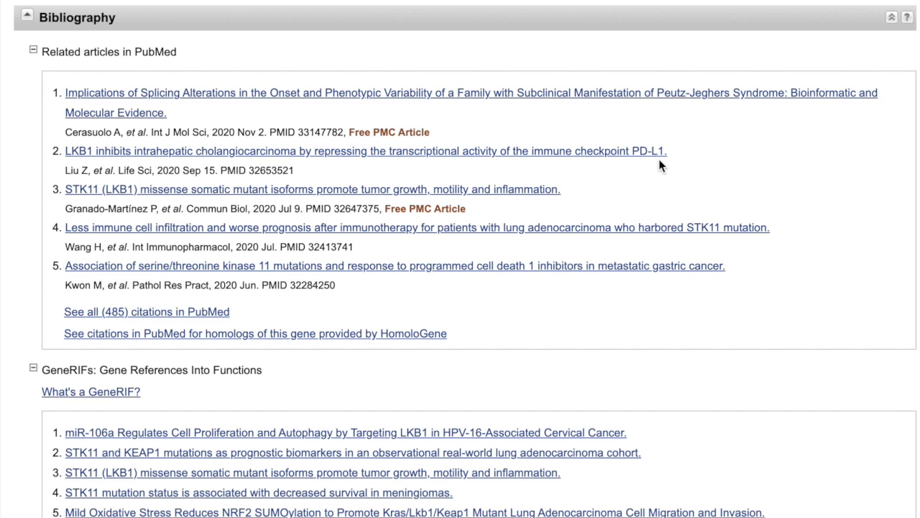
scroll(down, 3)
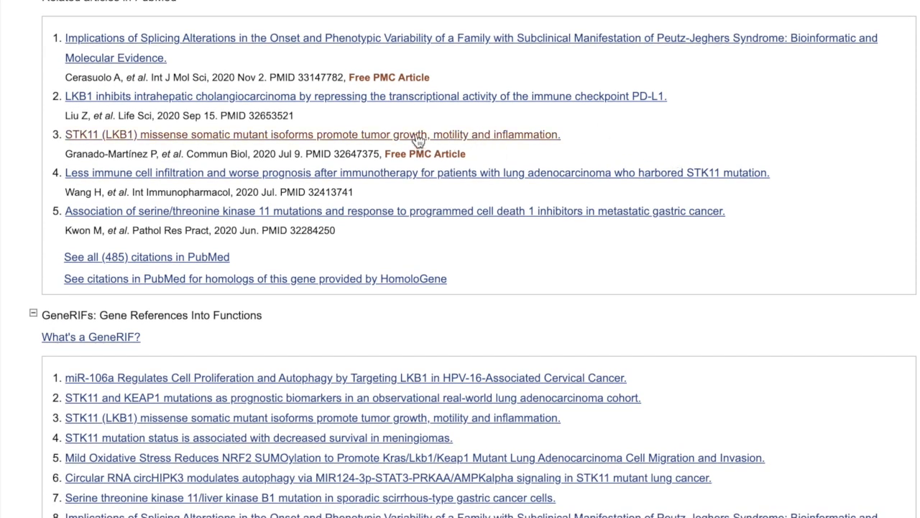
scroll(down, 3)
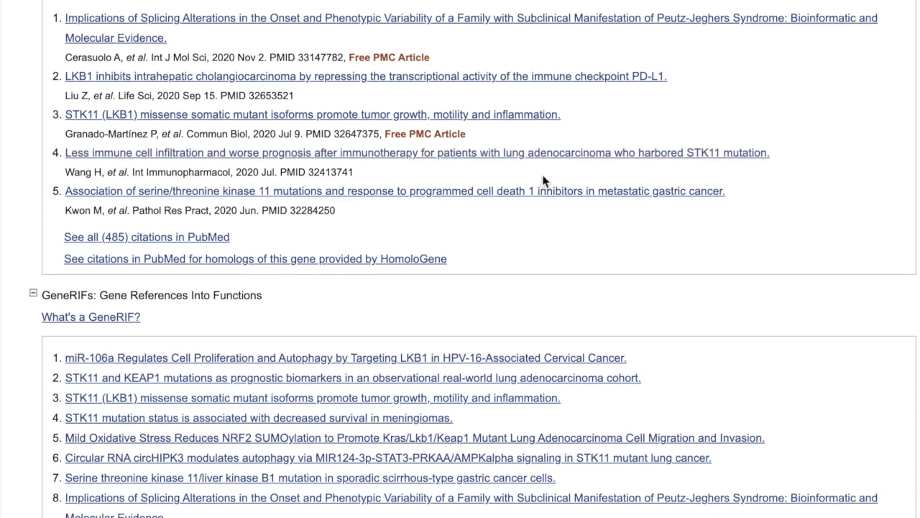
mouse_move(512, 161)
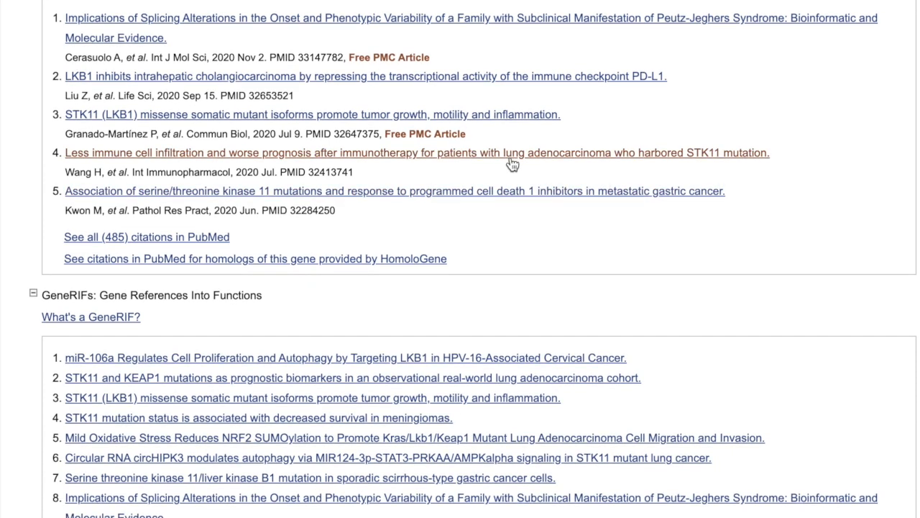
mouse_move(543, 291)
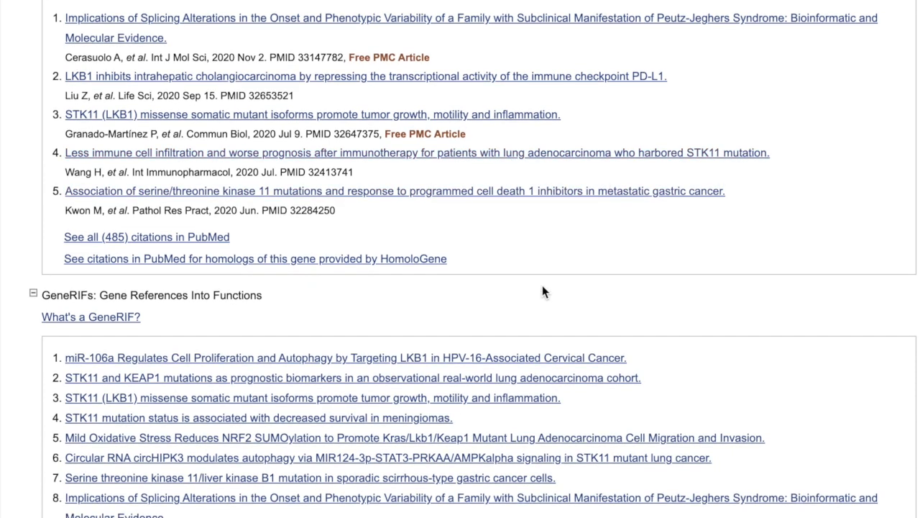
mouse_move(544, 179)
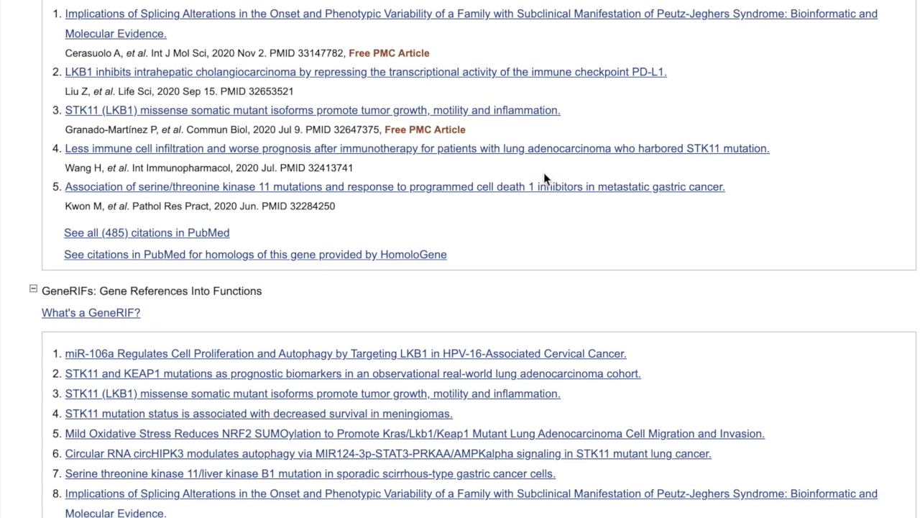
- Continue scrolling the record back toward the STK11 Summary and Genomic context sections
scroll(down, 3)
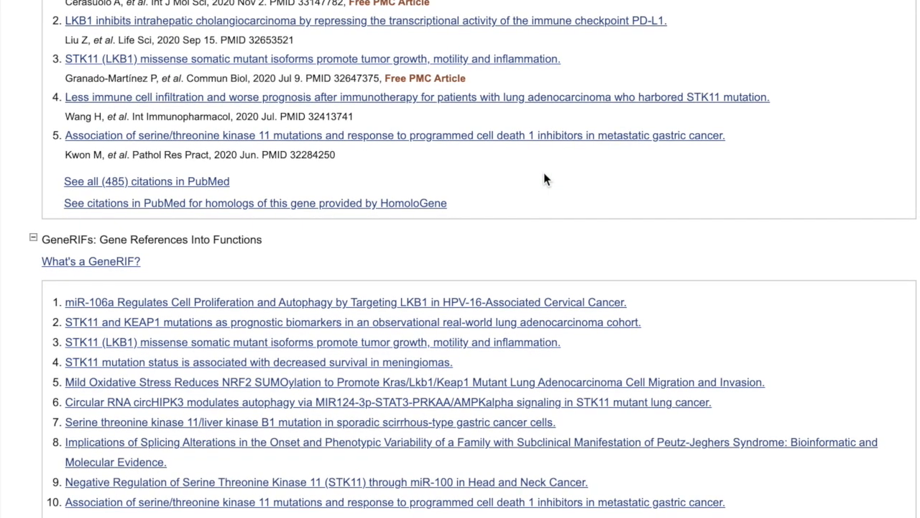
scroll(down, 3)
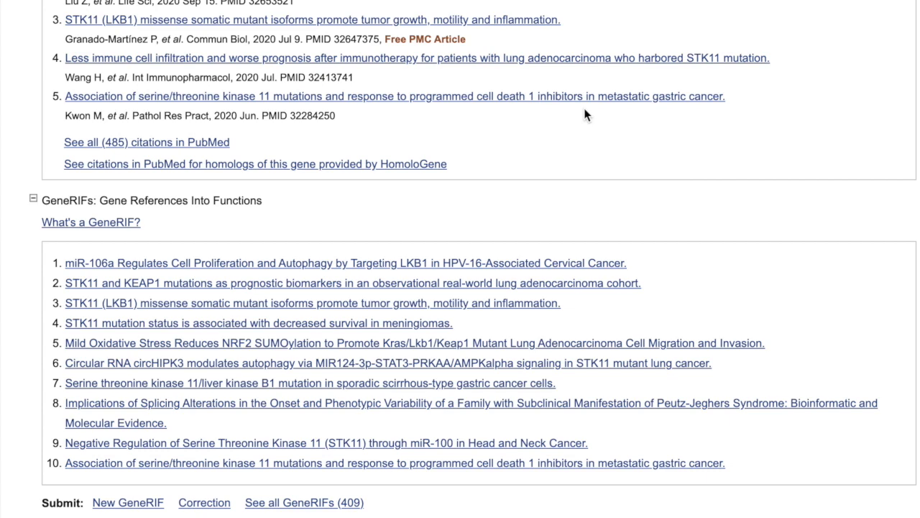
scroll(down, 3)
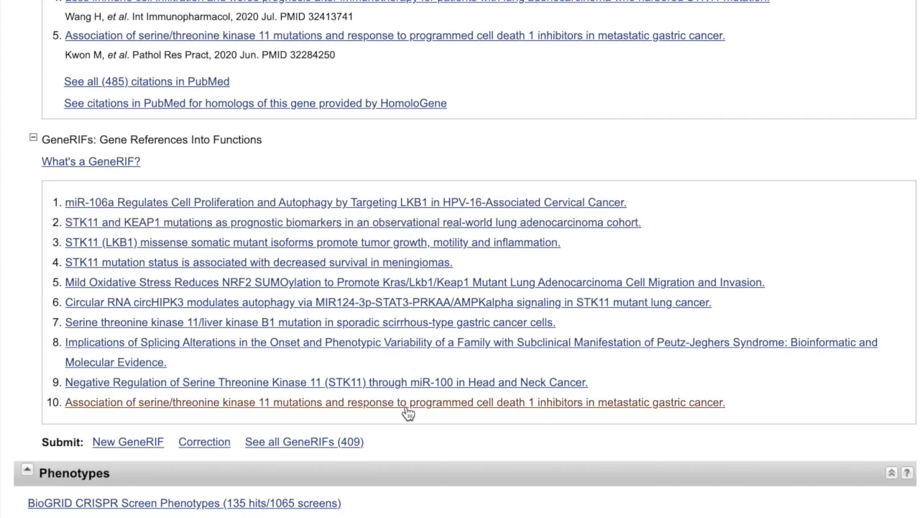
scroll(down, 3)
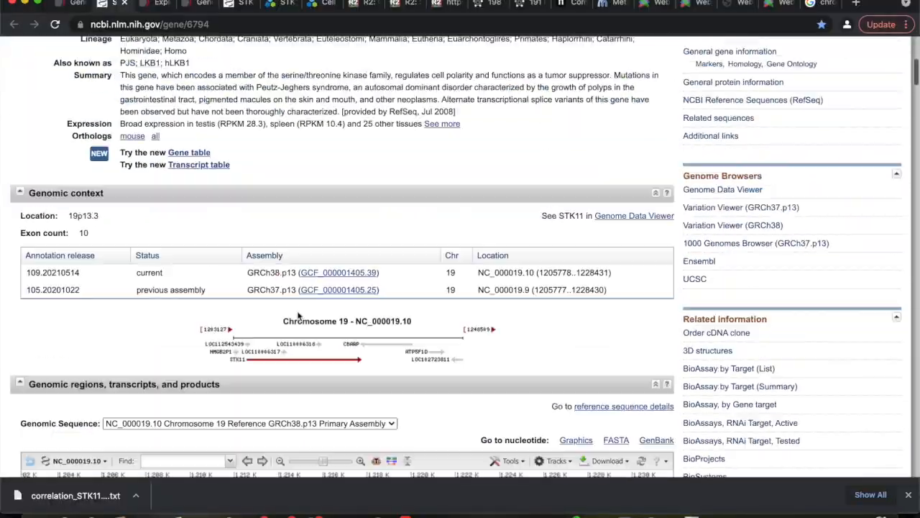
- Search Google for 'human protein atlas' and go to the proteinatlas.org homepage
scroll(up, 3)
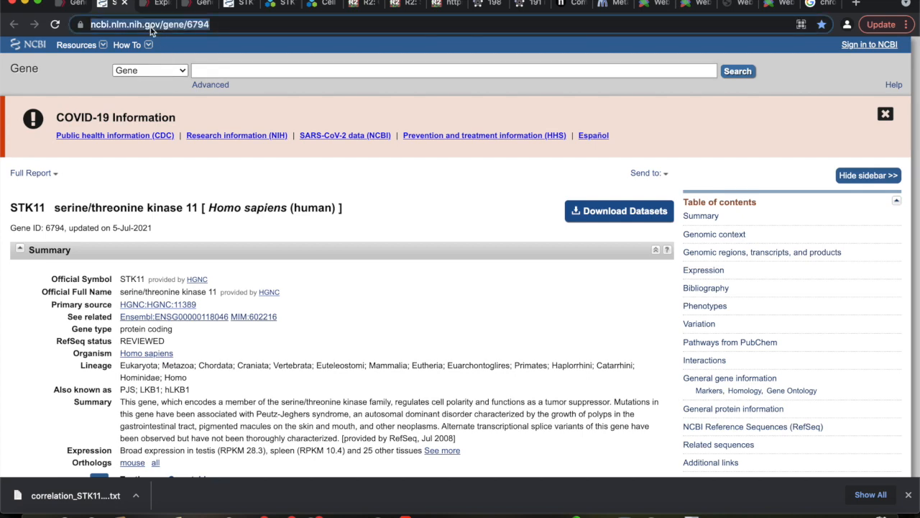
text(human protein atla)
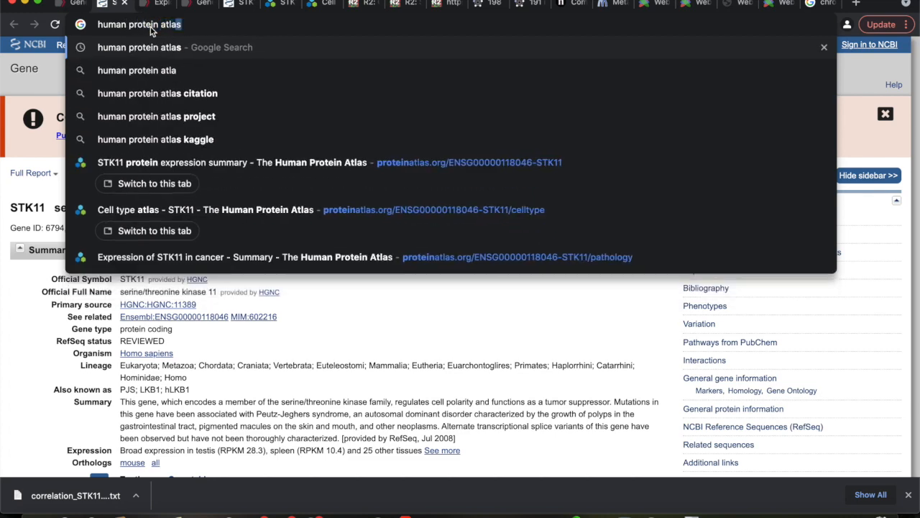
key(Return)
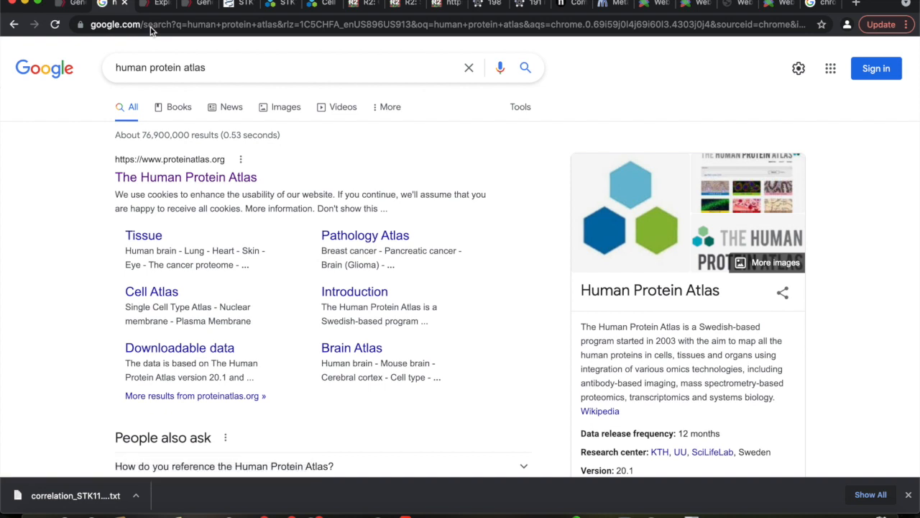
click(185, 177)
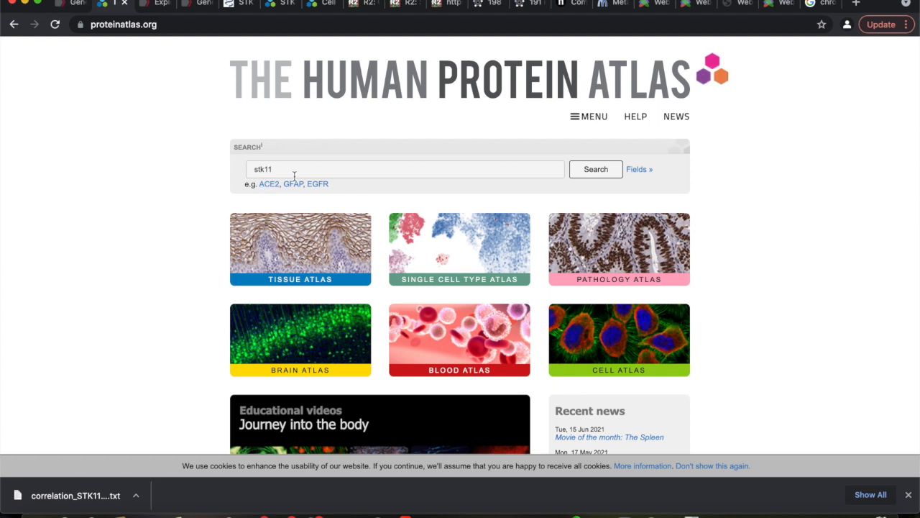
- Run the atlas search for stk11 and choose the STK11 row from the three gene results
click(595, 170)
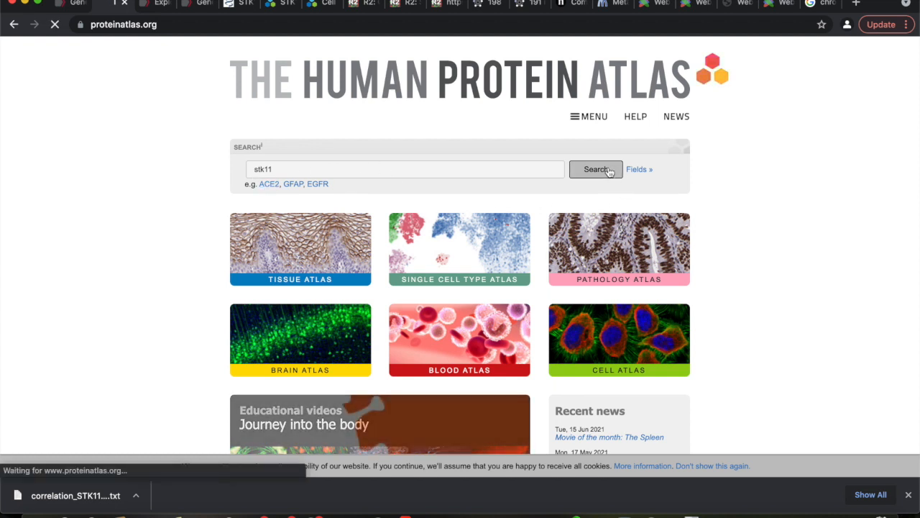
click(595, 169)
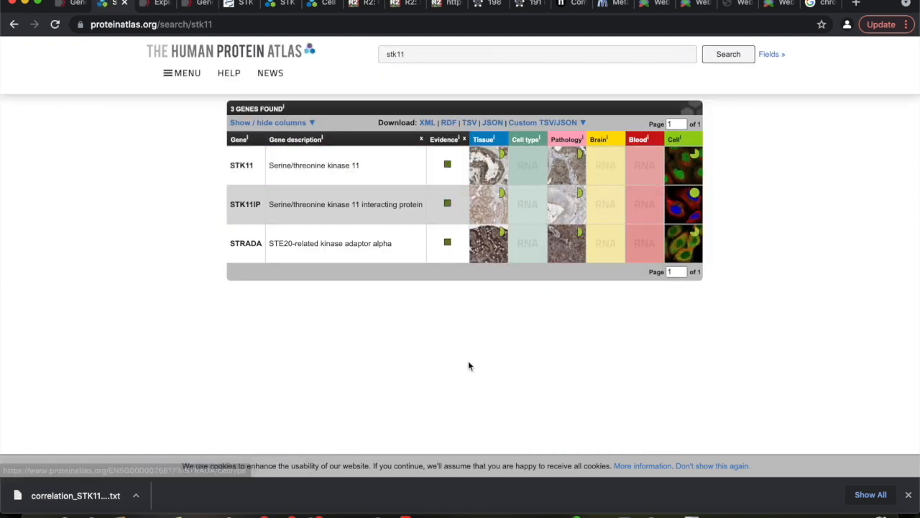
mouse_move(310, 164)
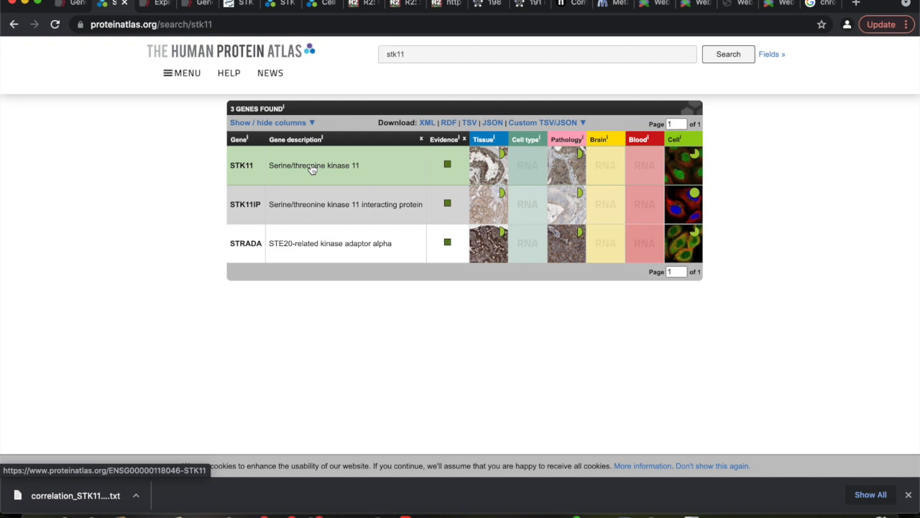
click(241, 165)
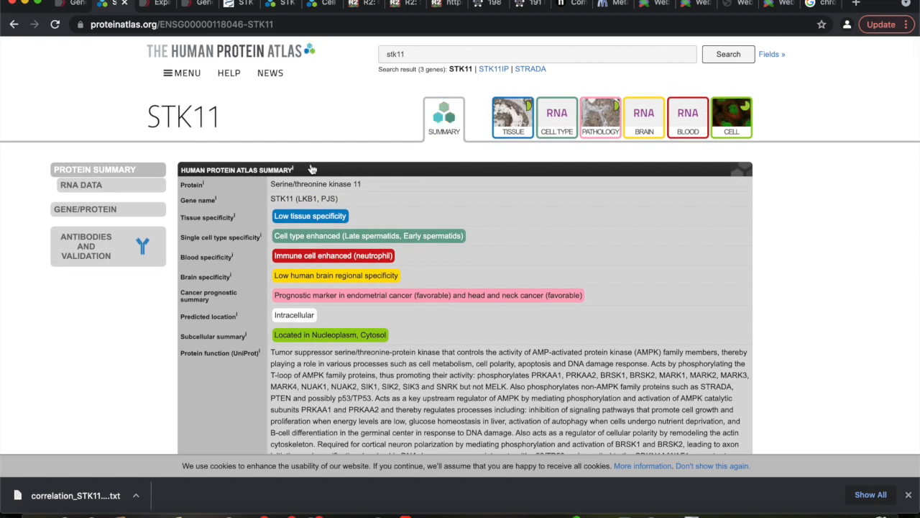
mouse_move(411, 314)
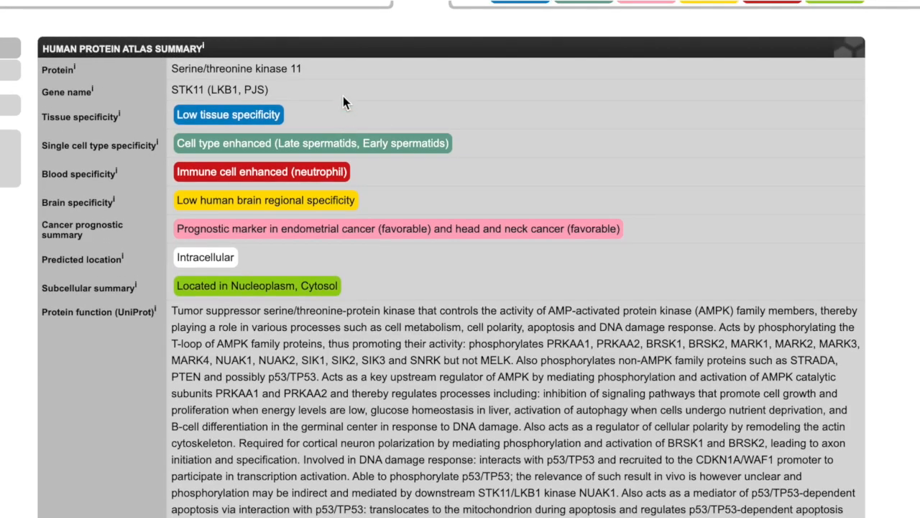
- Expand the Protein function (UniProt) text with 'show more' on the STK11 summary
scroll(down, 3)
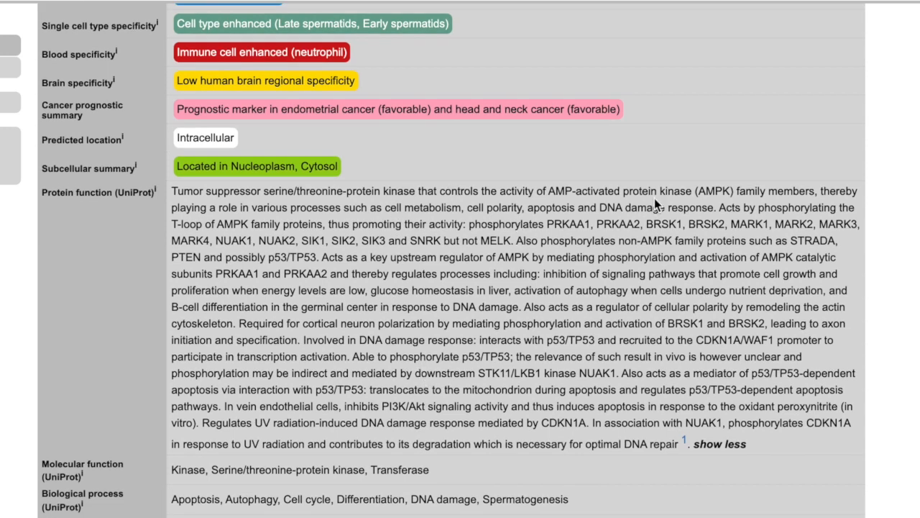
mouse_move(697, 224)
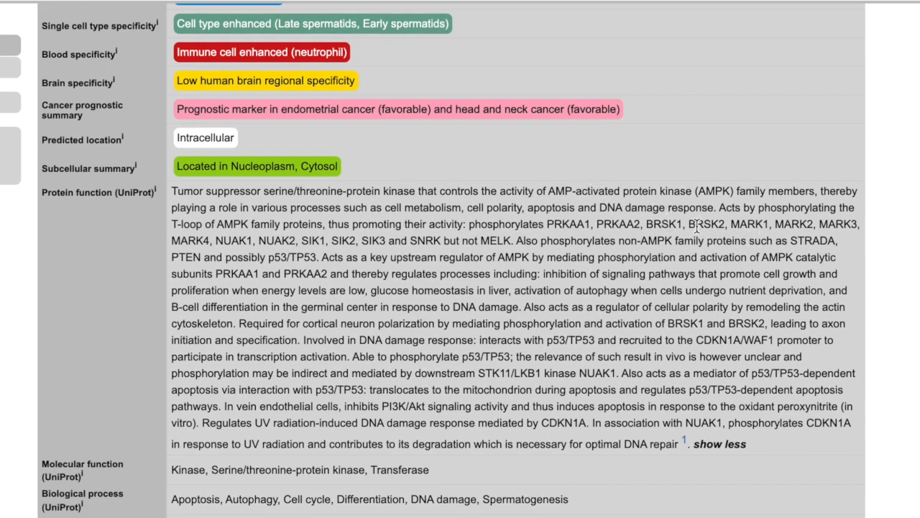
scroll(down, 3)
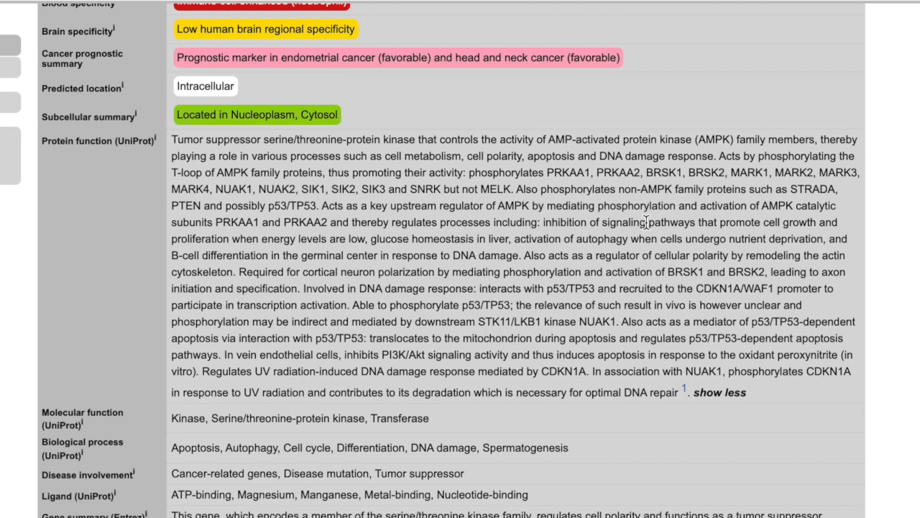
- Scroll the STK11 summary down to the Tissue, Single Cell Type, Pathology and Brain atlas panels
scroll(down, 3)
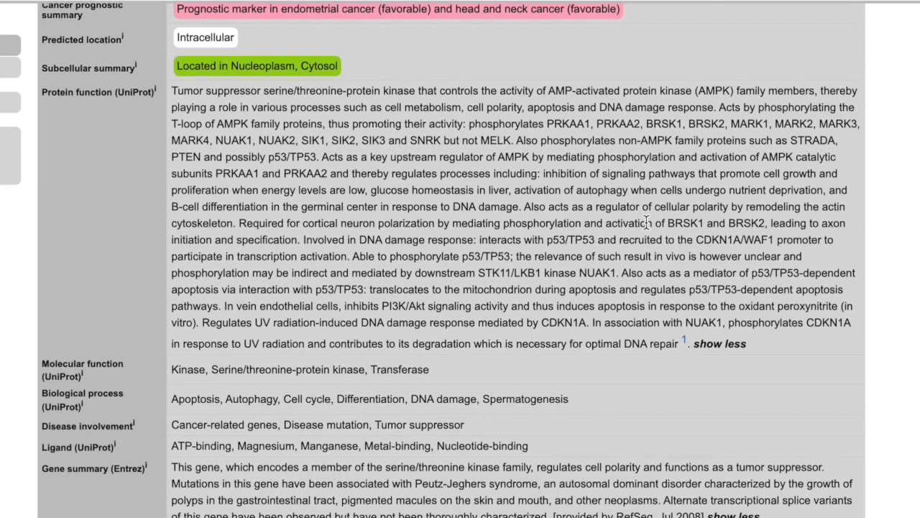
scroll(down, 3)
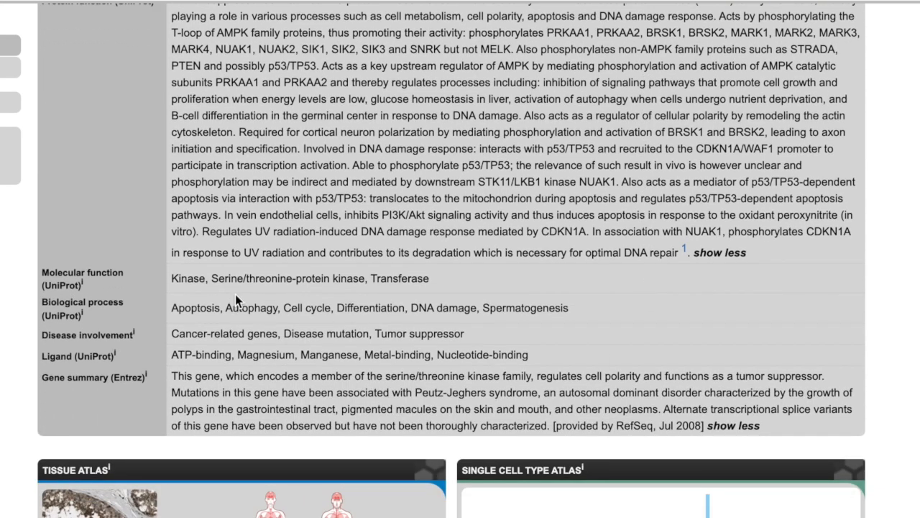
scroll(down, 3)
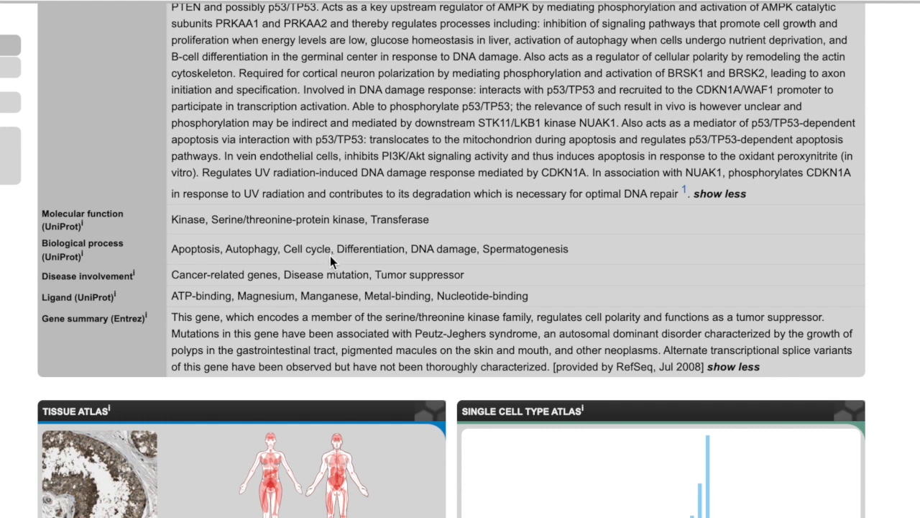
mouse_move(497, 256)
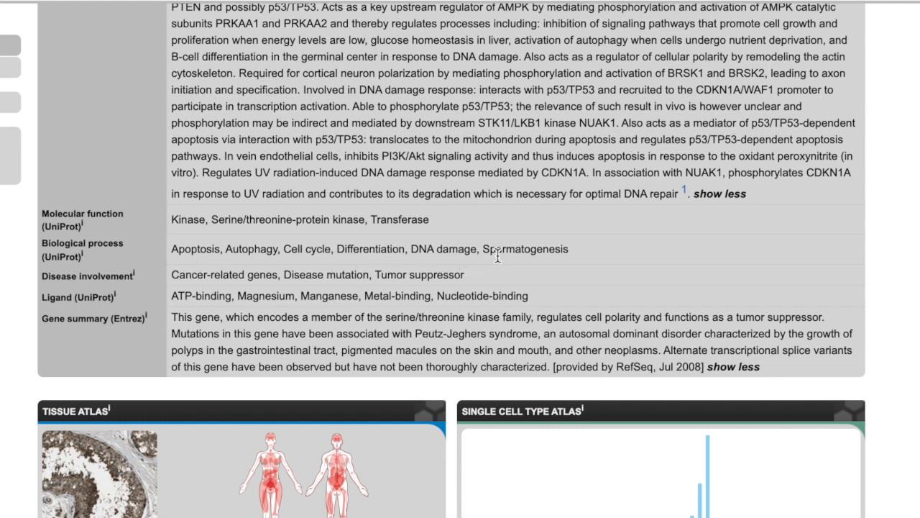
scroll(down, 3)
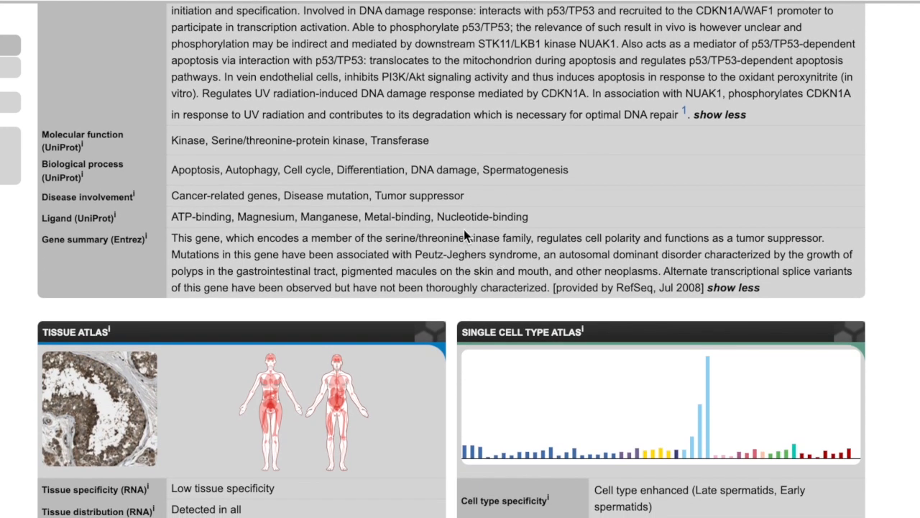
scroll(down, 3)
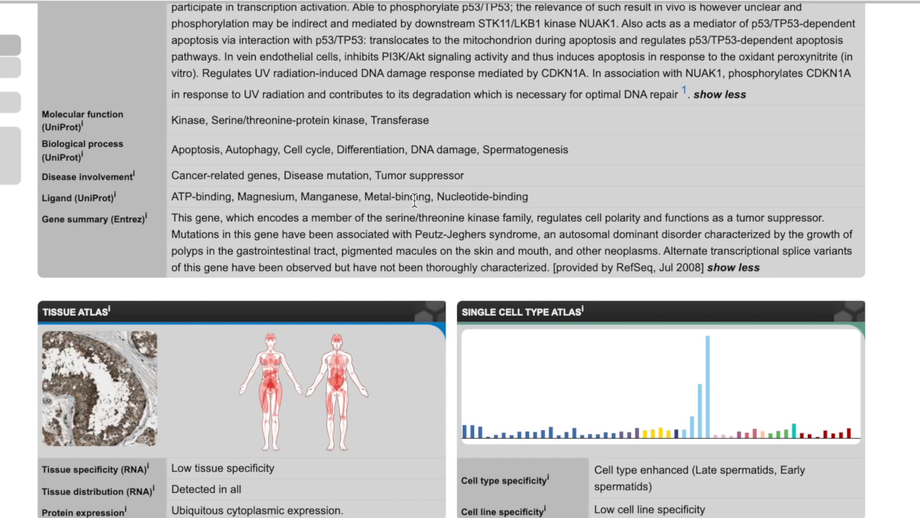
scroll(down, 3)
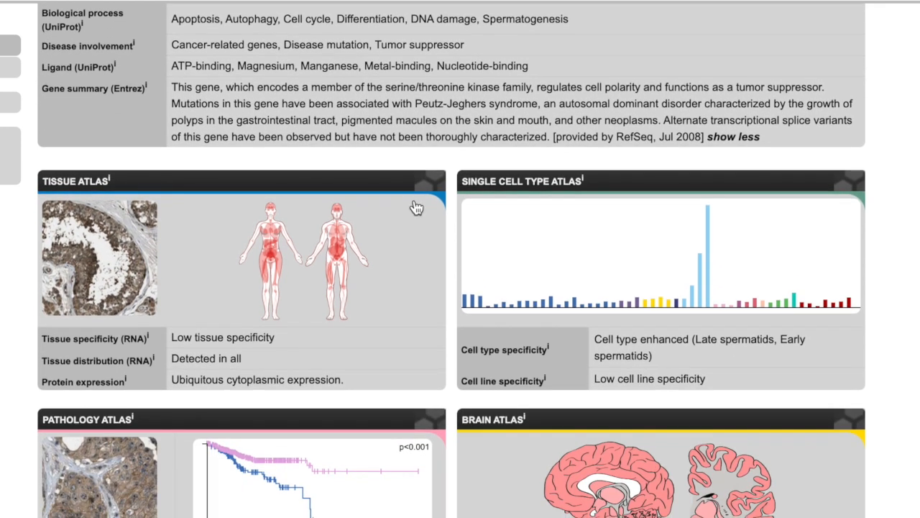
scroll(down, 3)
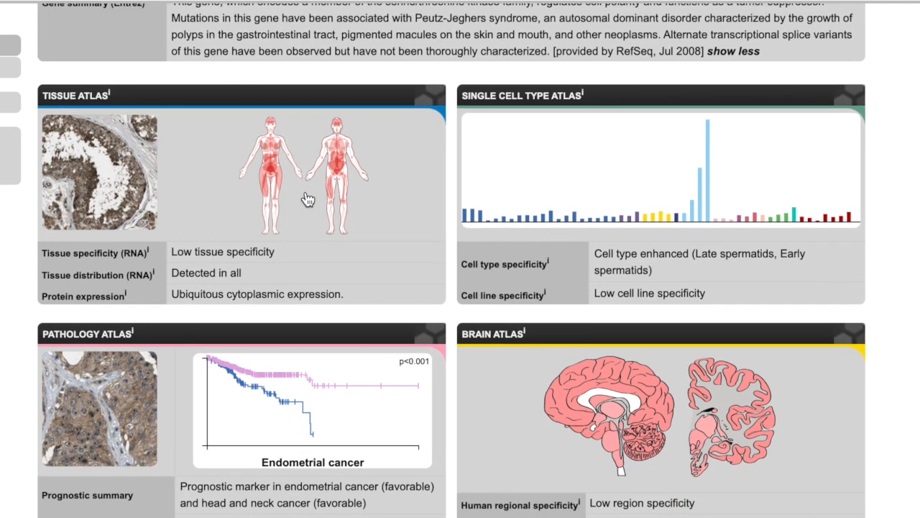
mouse_move(195, 209)
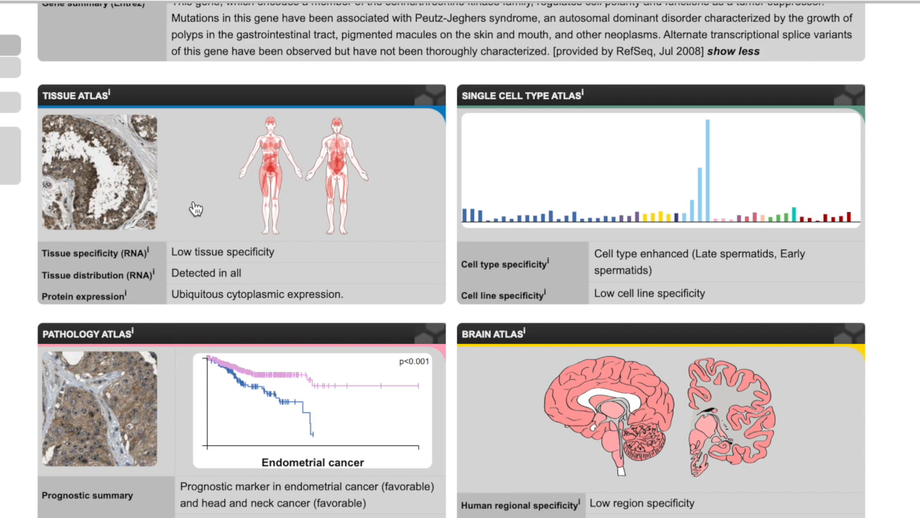
mouse_move(316, 180)
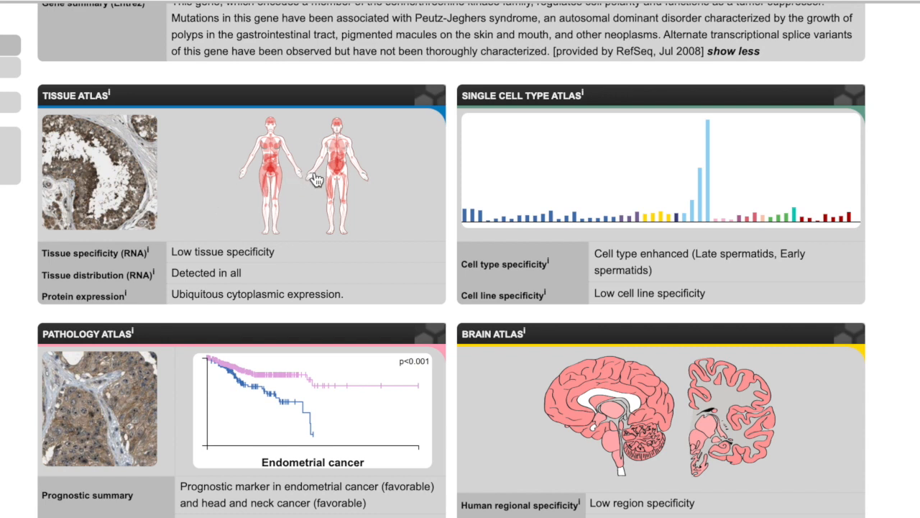
mouse_move(322, 182)
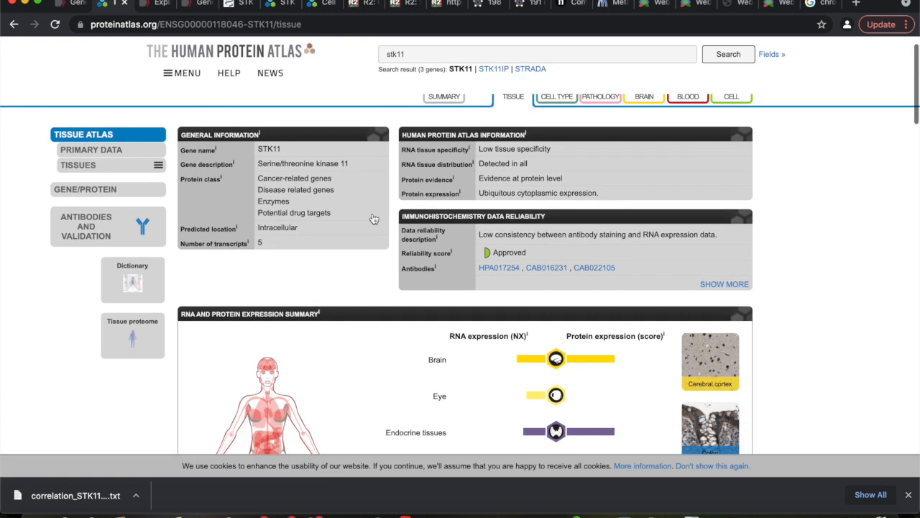
scroll(down, 3)
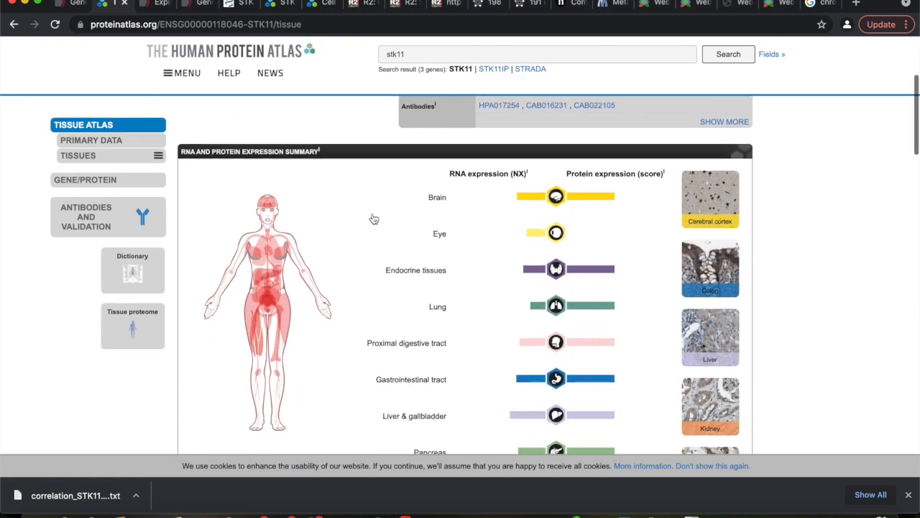
scroll(down, 3)
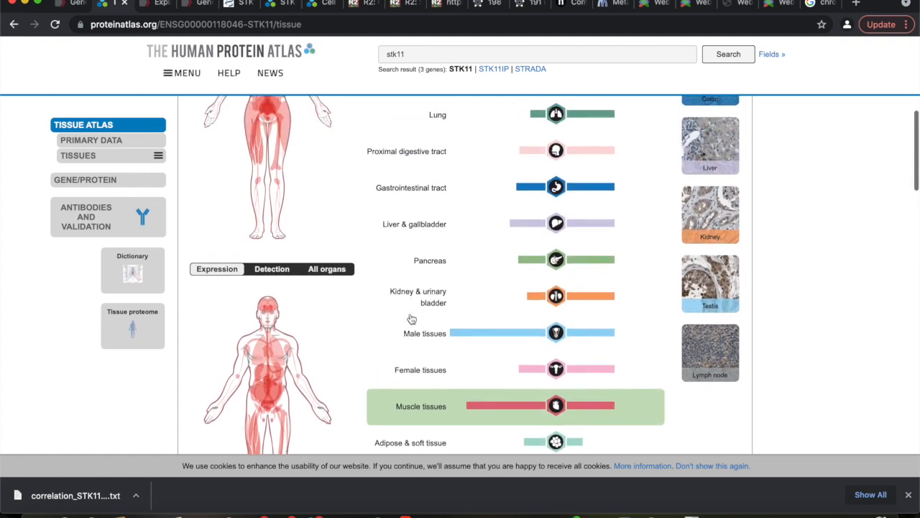
scroll(up, 3)
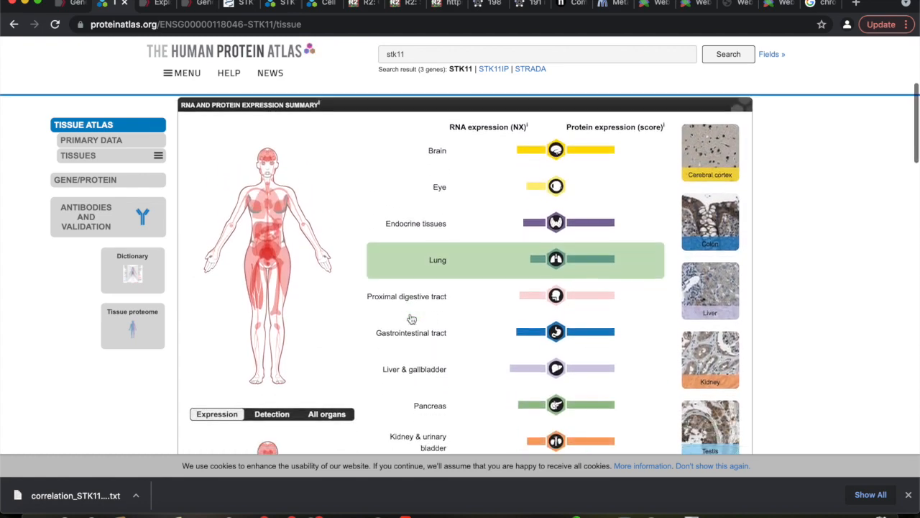
scroll(down, 3)
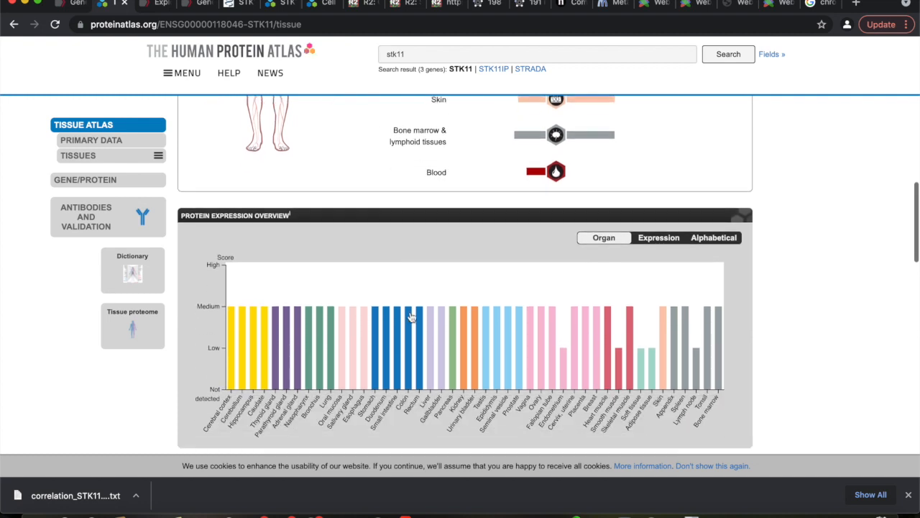
scroll(down, 3)
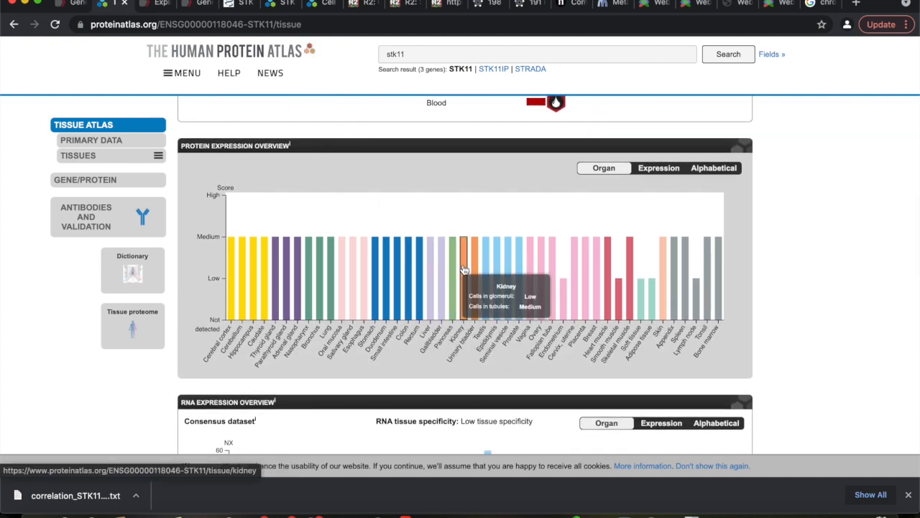
mouse_move(486, 313)
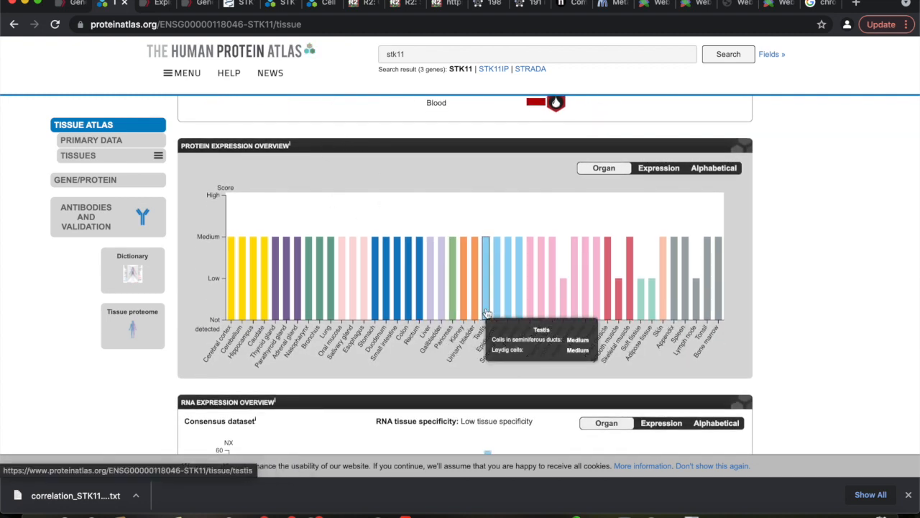
scroll(down, 3)
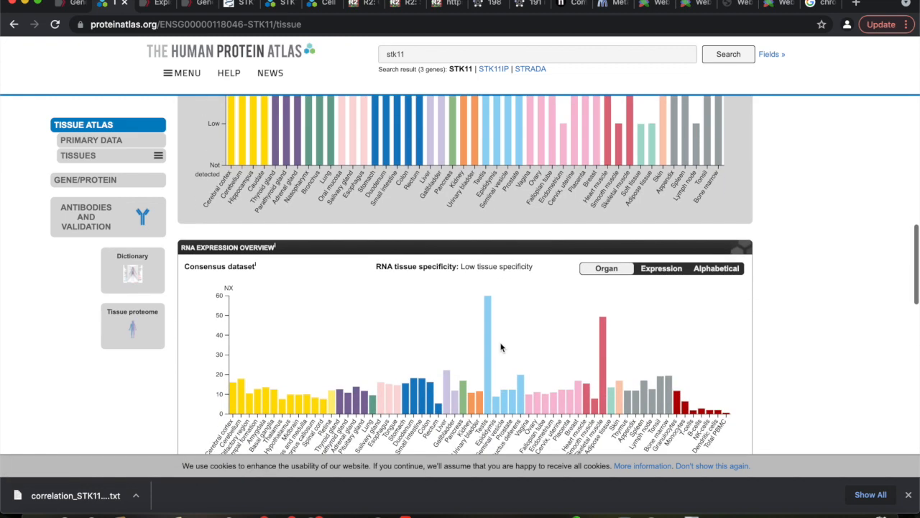
scroll(up, 3)
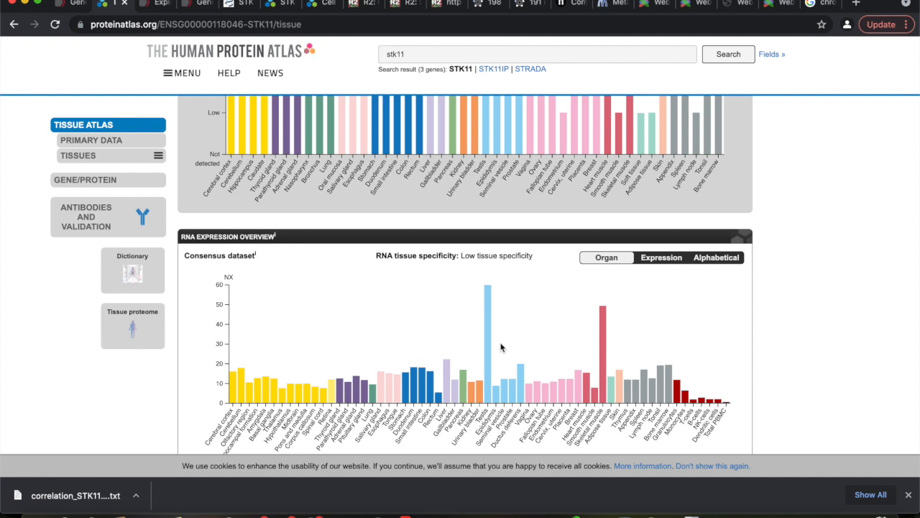
scroll(down, 3)
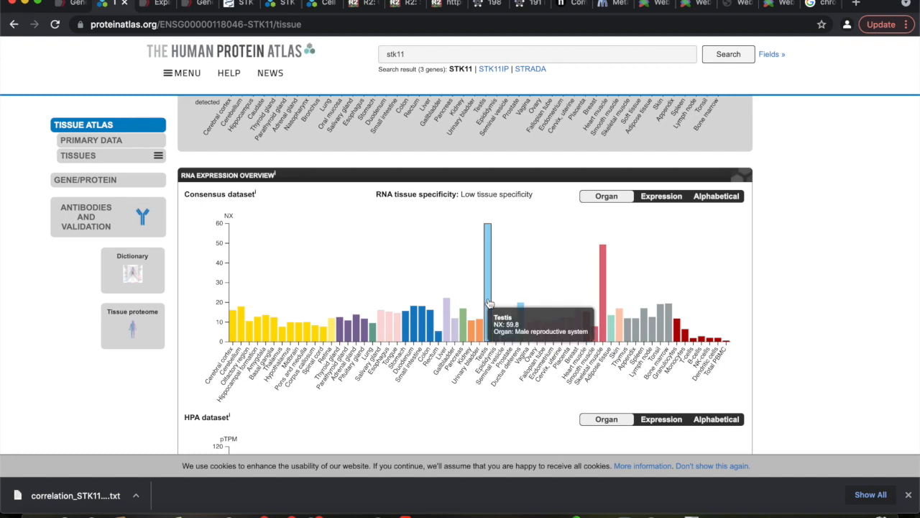
scroll(down, 3)
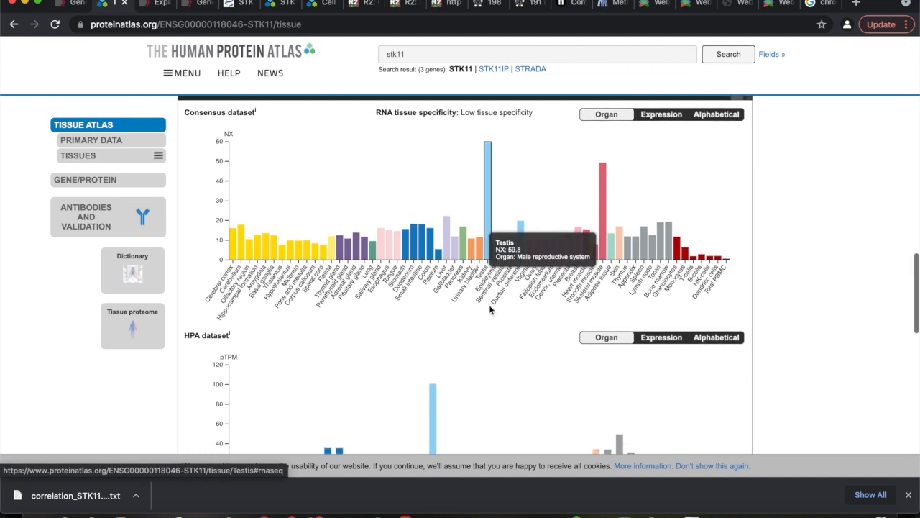
scroll(down, 3)
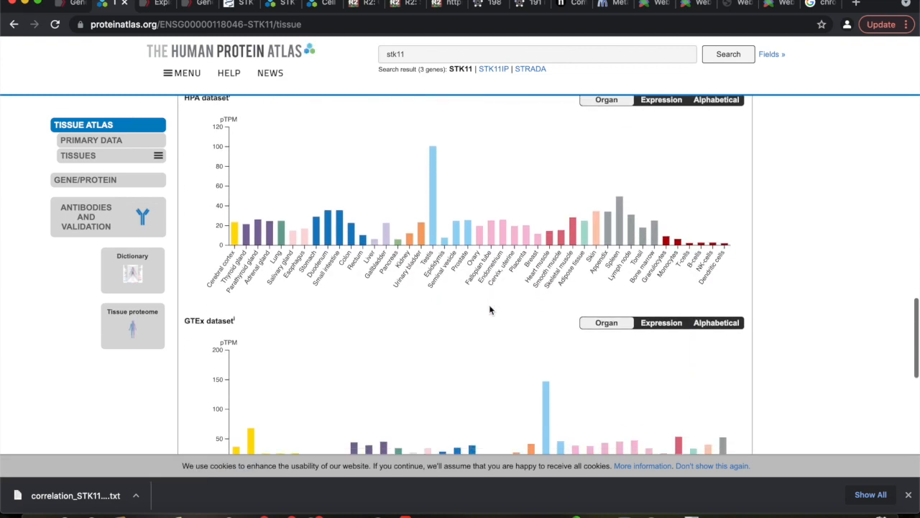
scroll(down, 3)
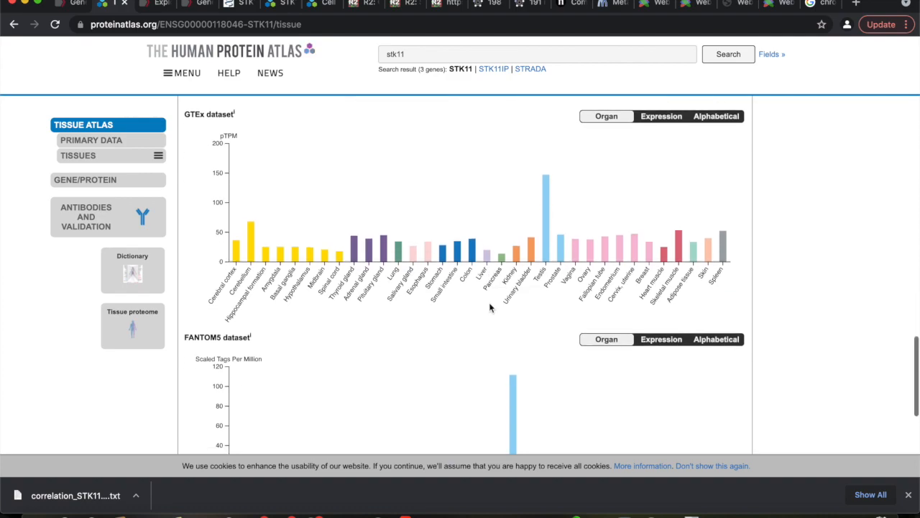
scroll(down, 3)
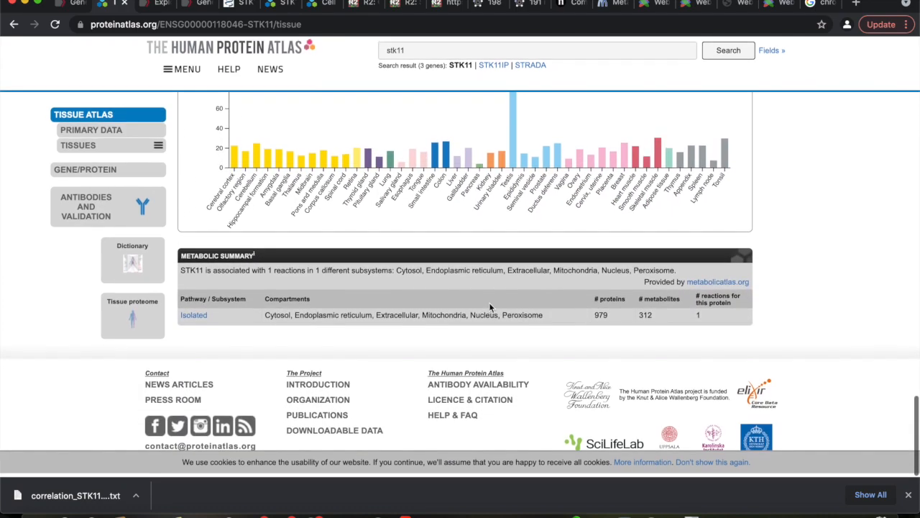
scroll(up, 3)
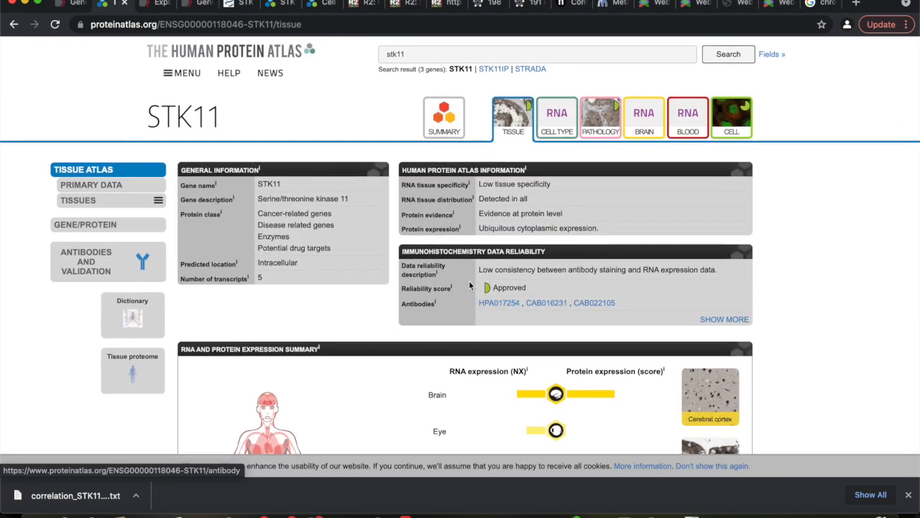
mouse_move(512, 118)
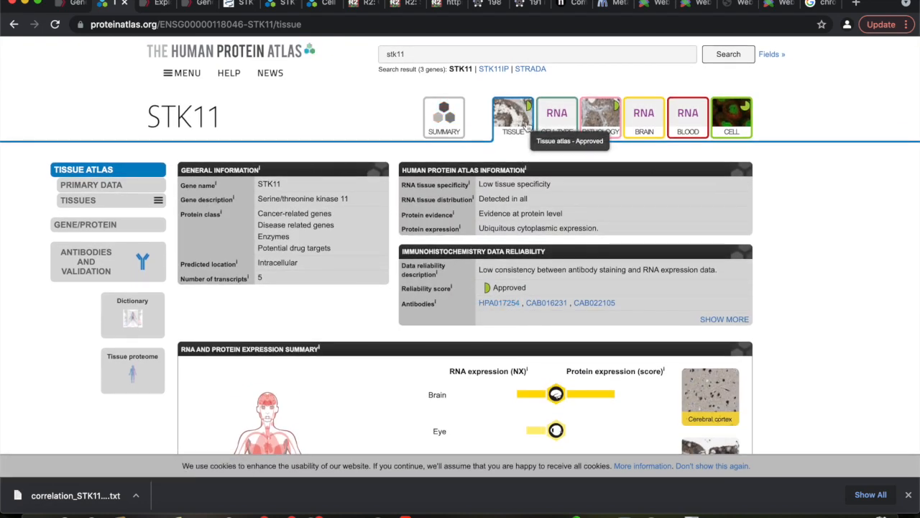
mouse_move(173, 116)
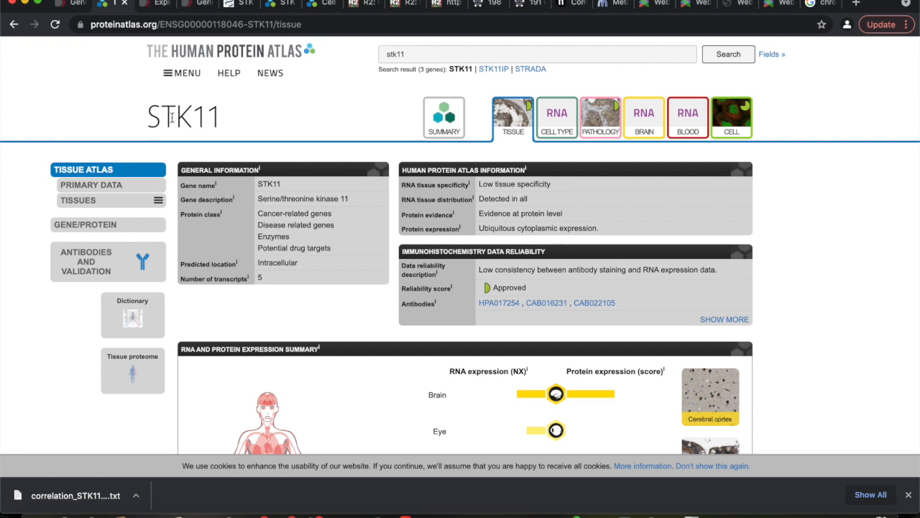
mouse_move(443, 117)
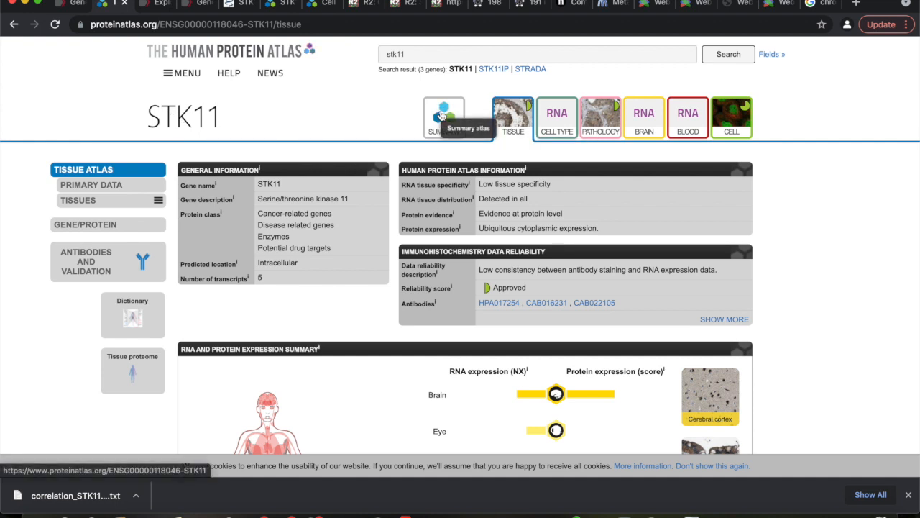
mouse_move(572, 206)
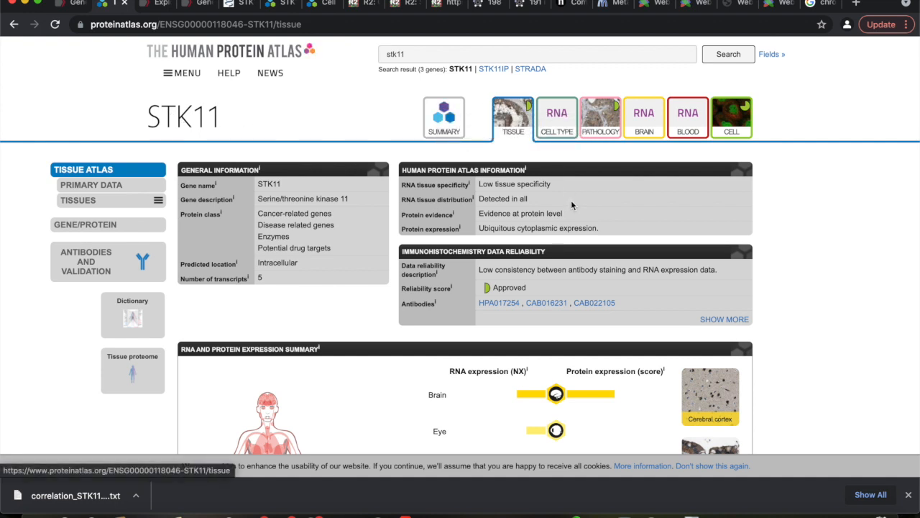
mouse_move(601, 118)
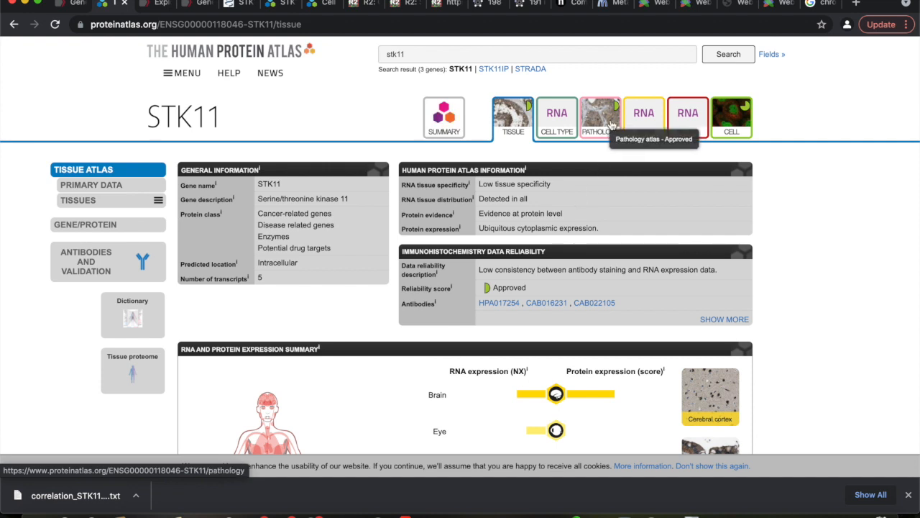
- Switch from STK11's tissue page to its Pathology atlas page with the prognostic summary
click(601, 118)
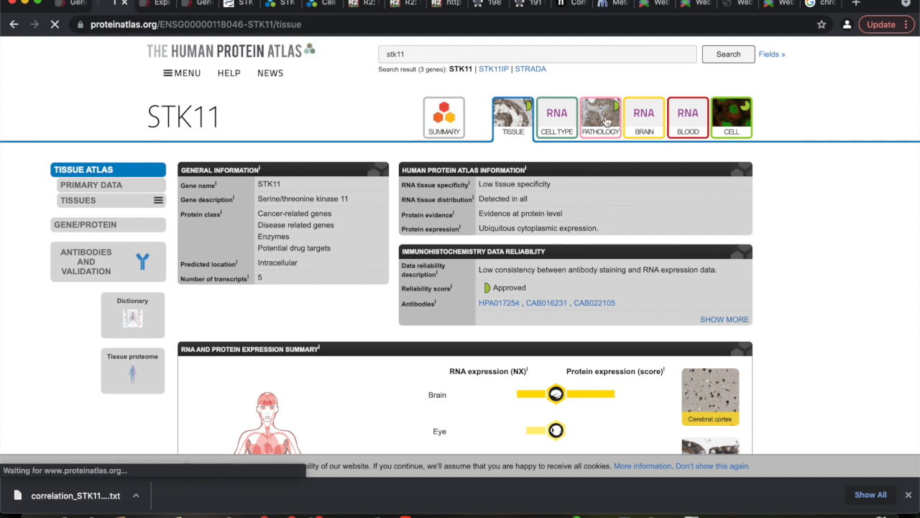
click(602, 118)
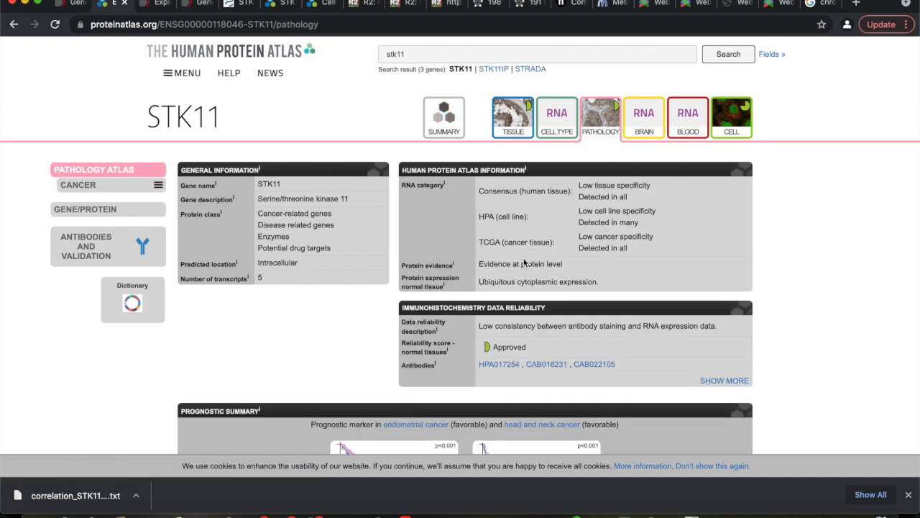
- Bring the Prognostic Summary Kaplan-Meier plots for endometrial and head and neck cancer into view
scroll(down, 3)
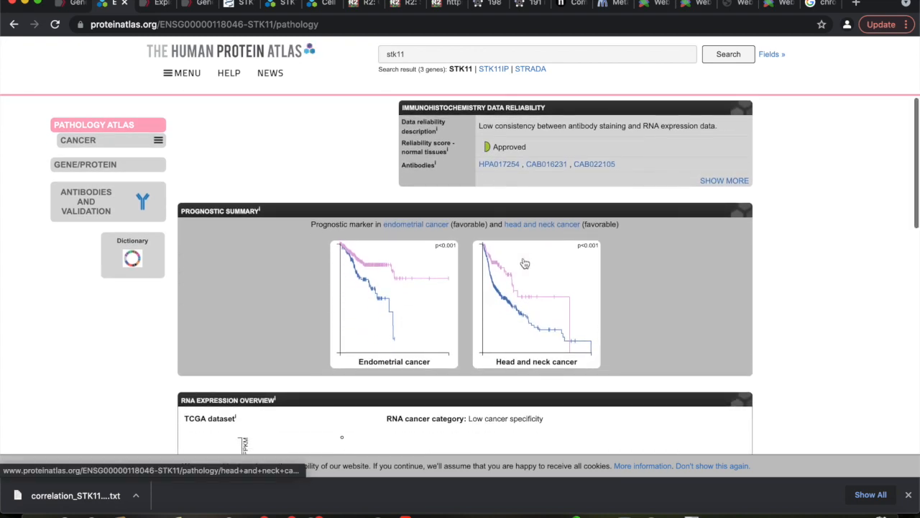
scroll(up, 3)
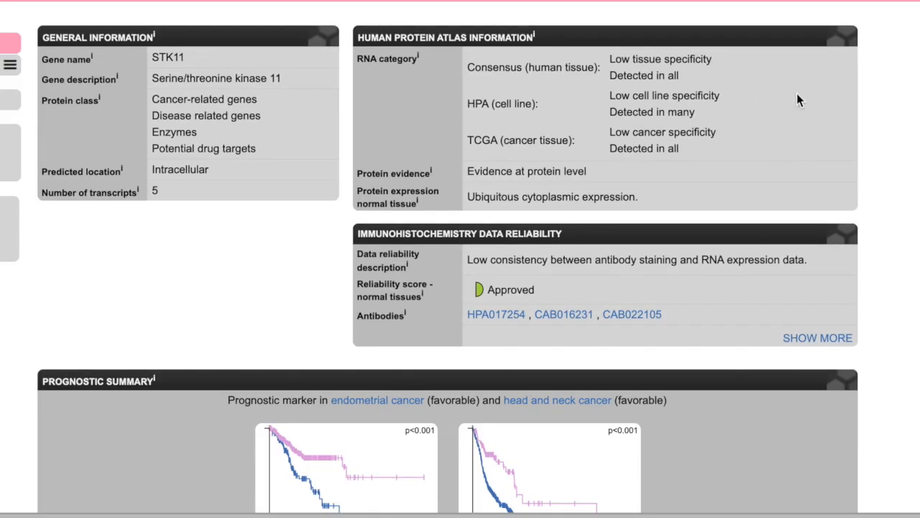
scroll(down, 3)
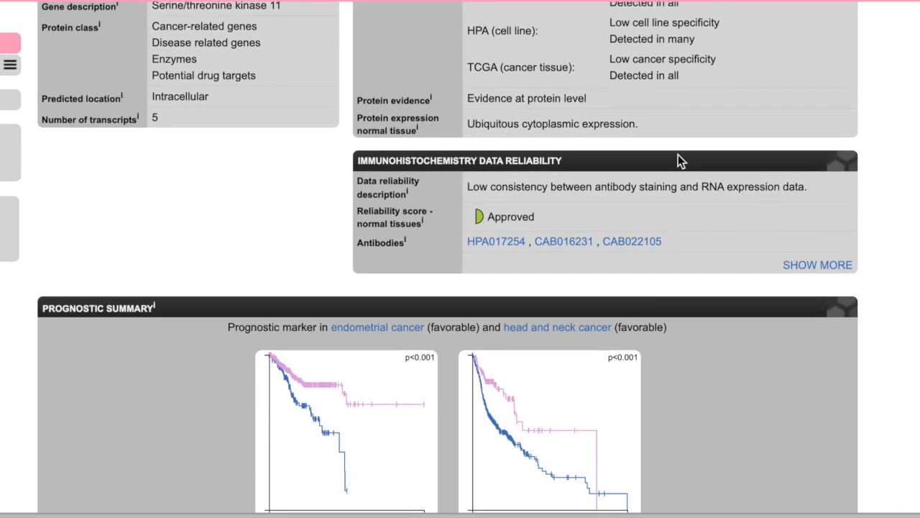
scroll(down, 3)
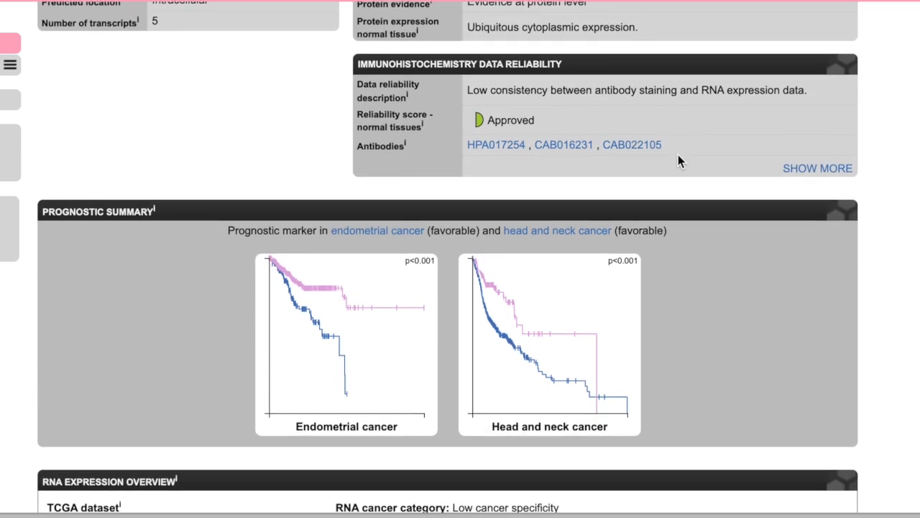
mouse_move(186, 243)
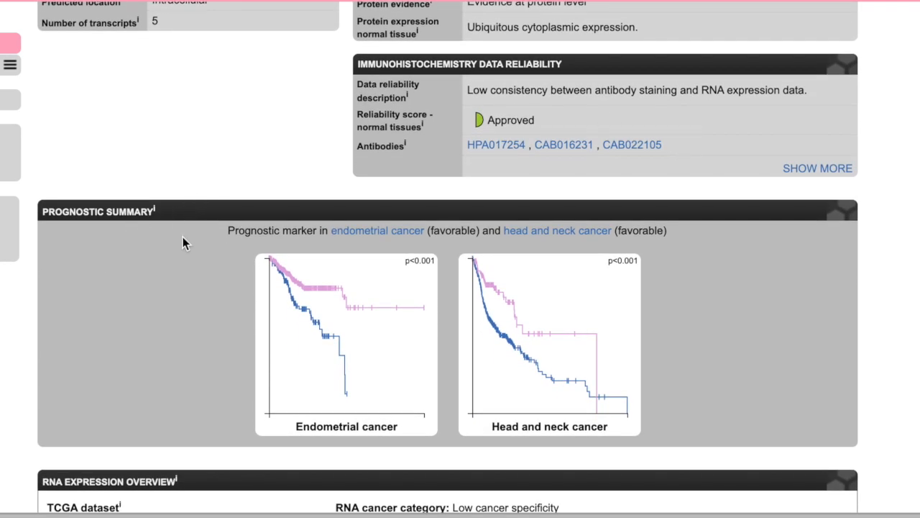
- Scroll on to the TCGA RNA expression box plot across cancer types and the staining images
scroll(down, 3)
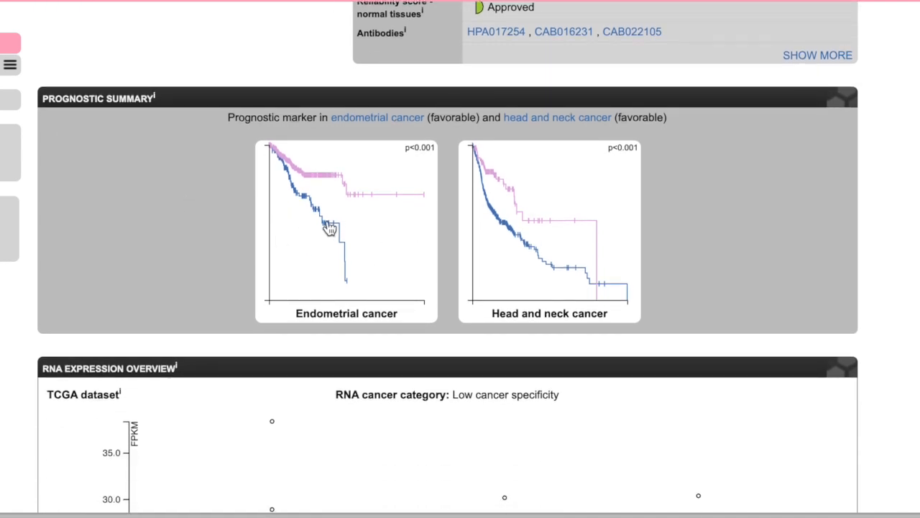
scroll(up, 3)
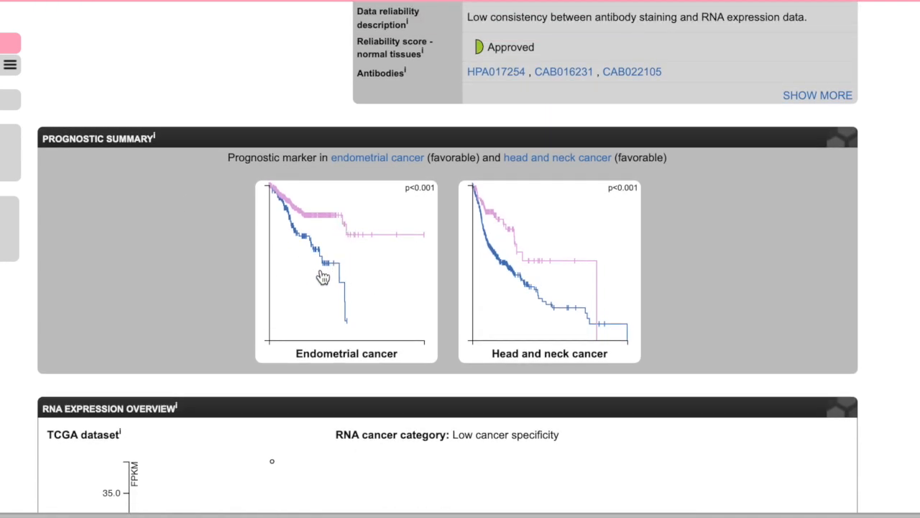
mouse_move(368, 272)
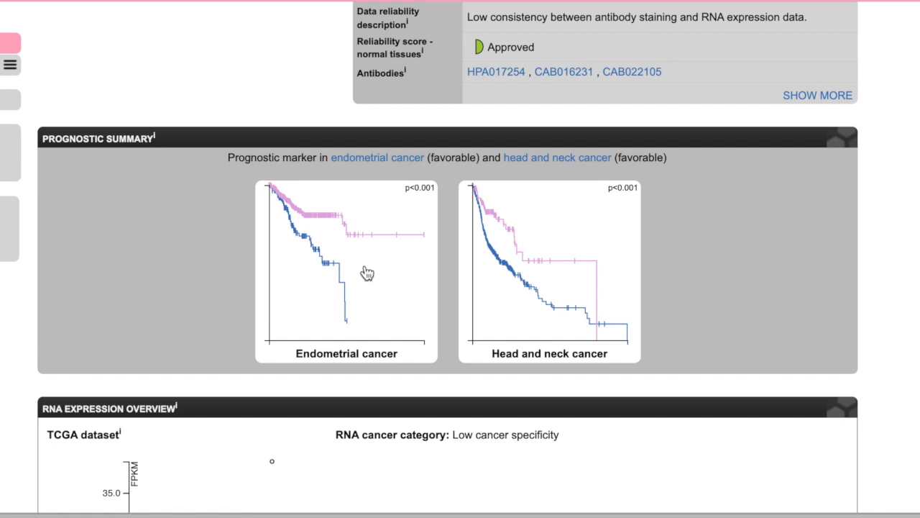
mouse_move(427, 345)
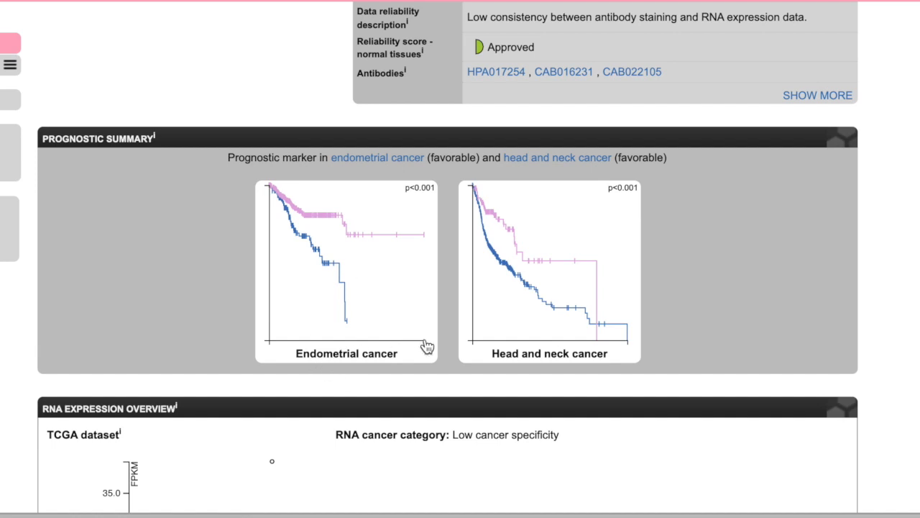
mouse_move(353, 332)
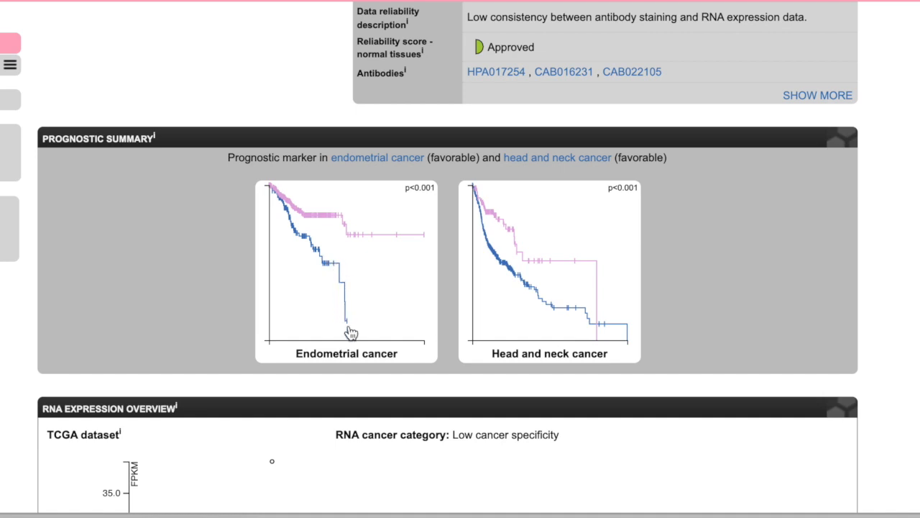
mouse_move(473, 328)
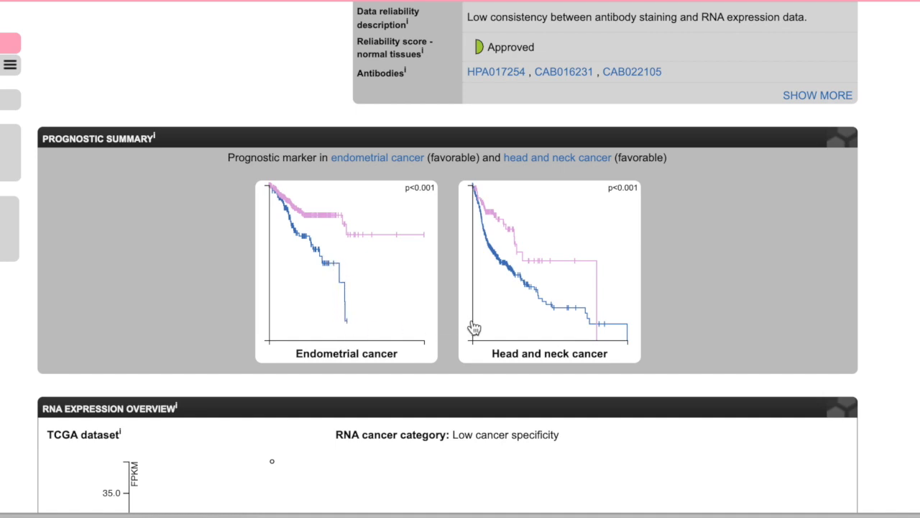
scroll(down, 3)
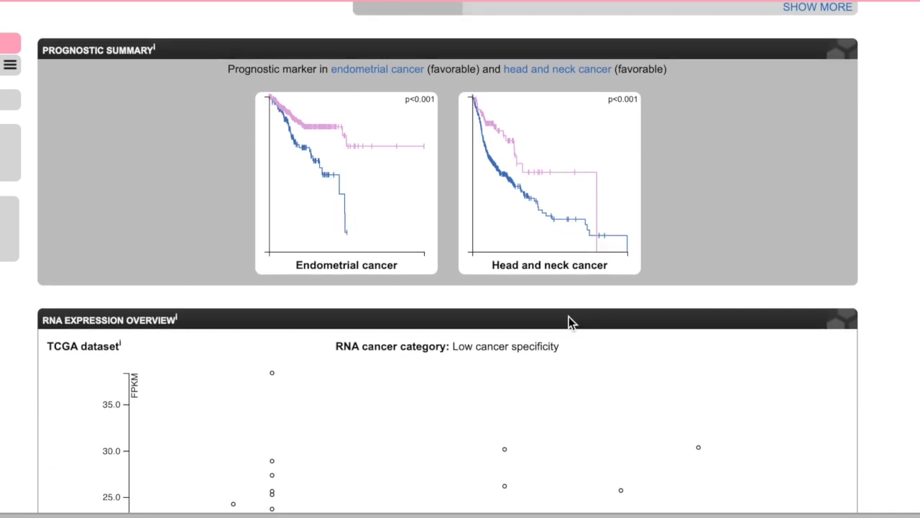
scroll(down, 3)
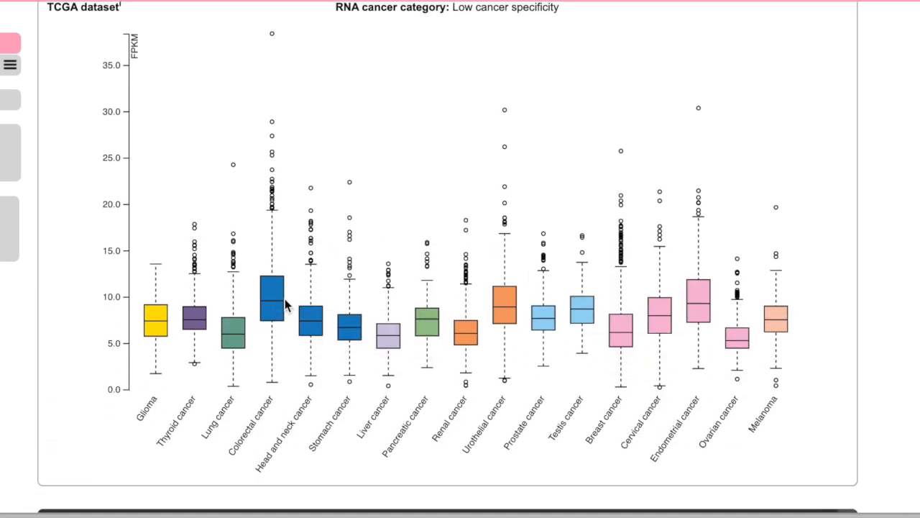
mouse_move(777, 338)
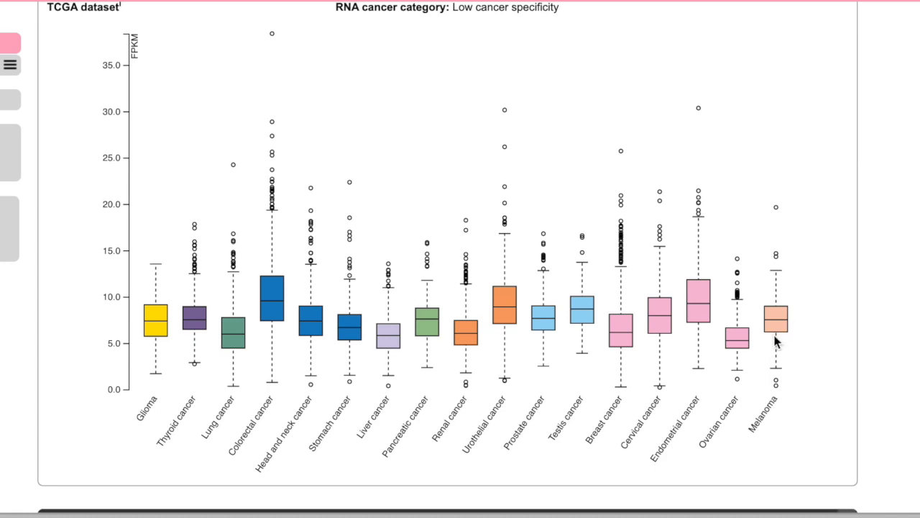
scroll(down, 3)
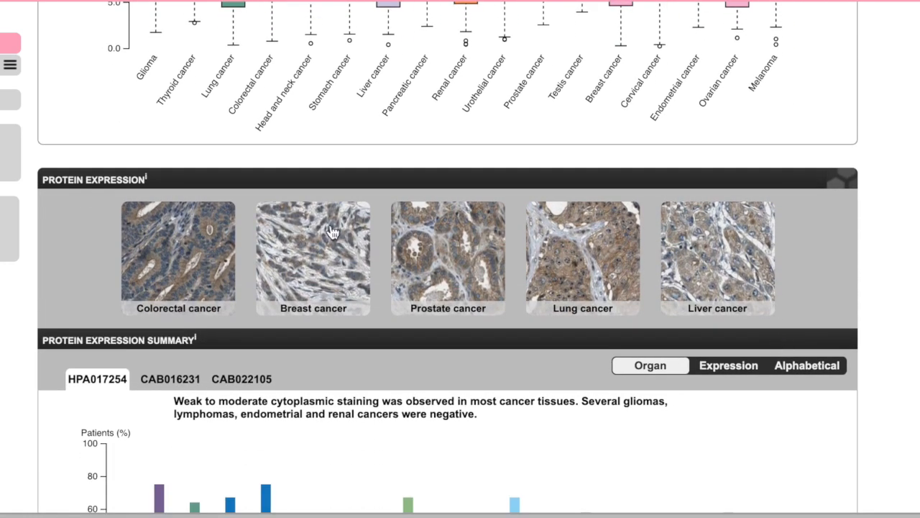
mouse_move(193, 244)
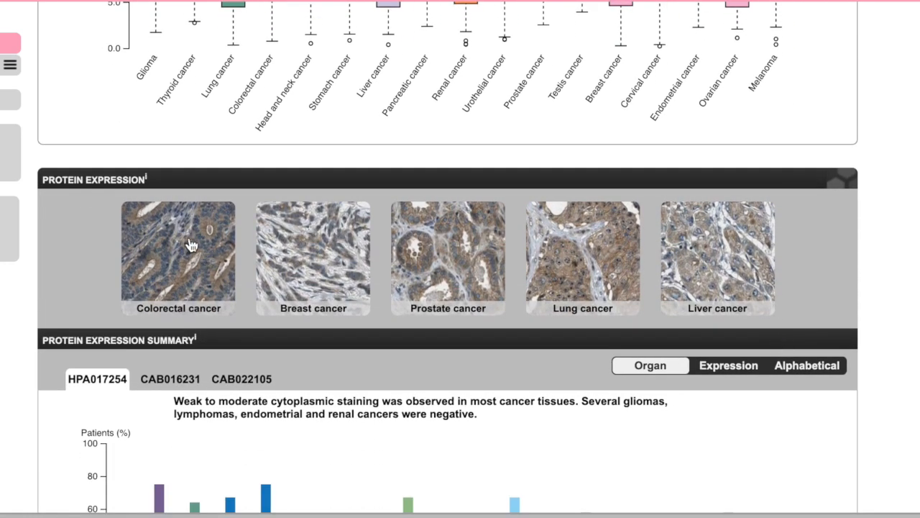
mouse_move(543, 270)
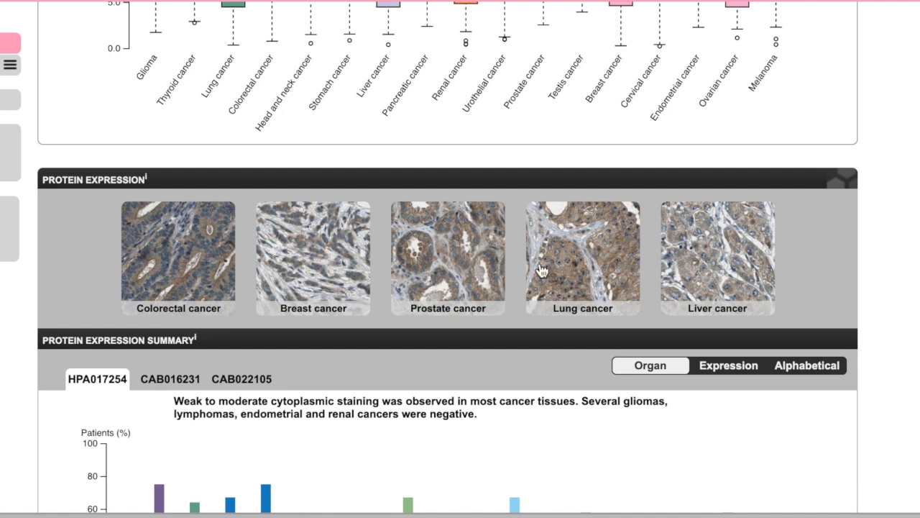
mouse_move(589, 258)
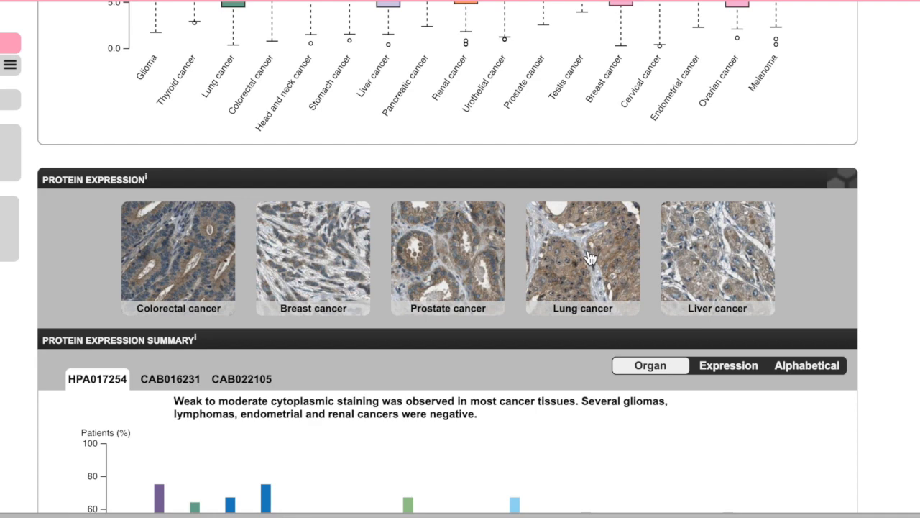
- Scroll to the Protein Expression Summary bar chart of patient percentages per cancer type
scroll(down, 3)
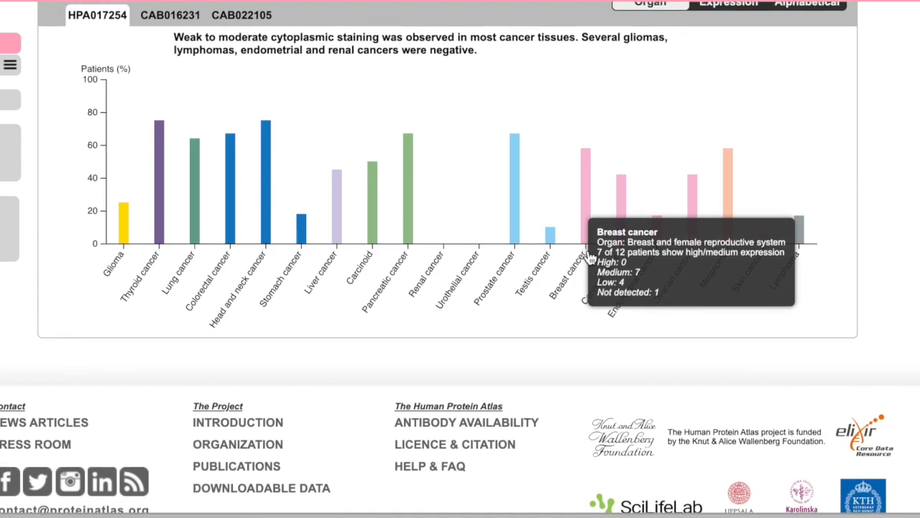